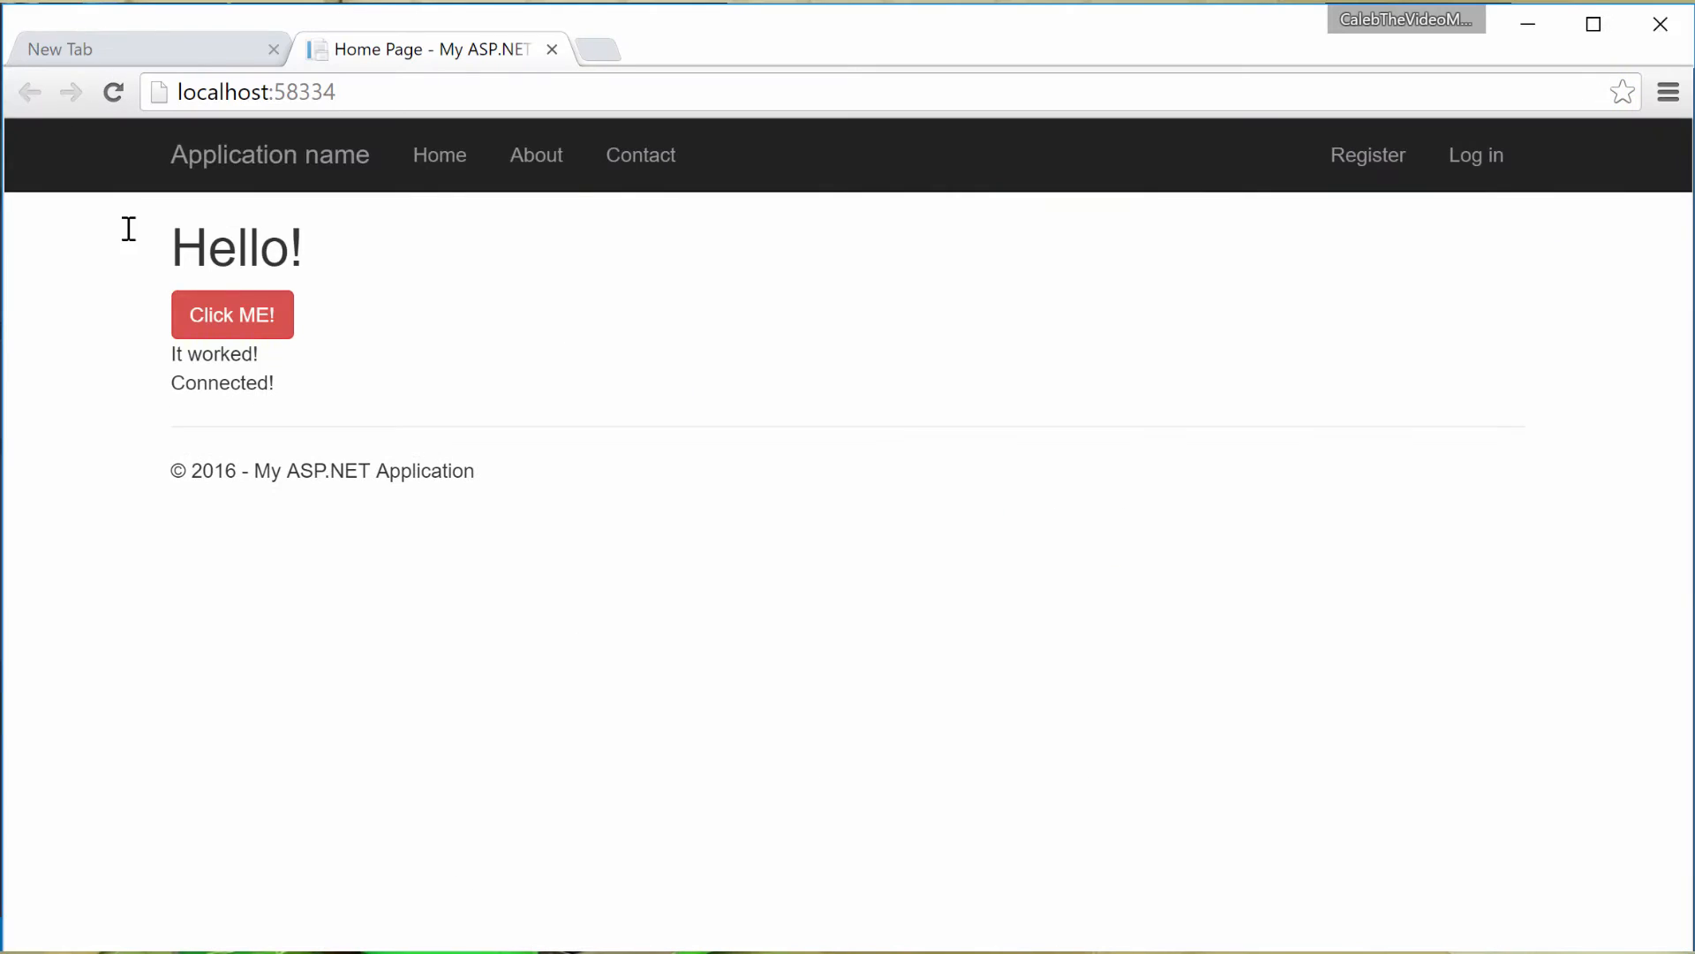
mouse_move(160, 399)
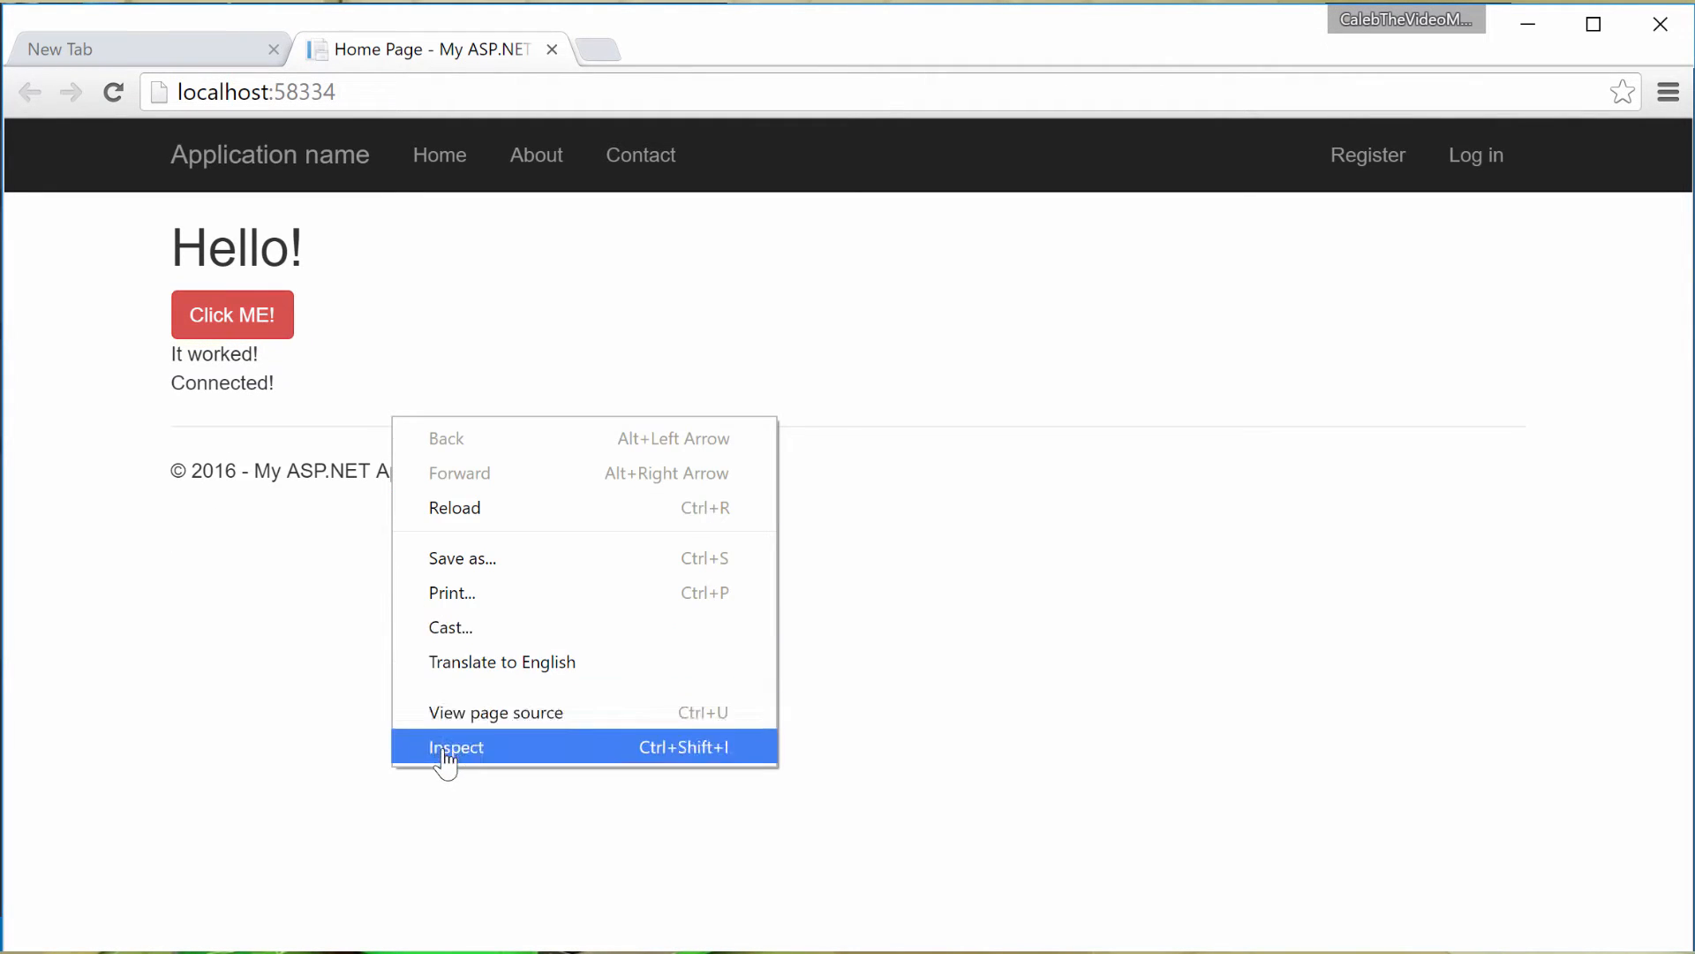
Open Chrome's developer tools and select the undefined myHub name at SignalR.js line 3.
left_click(455, 747)
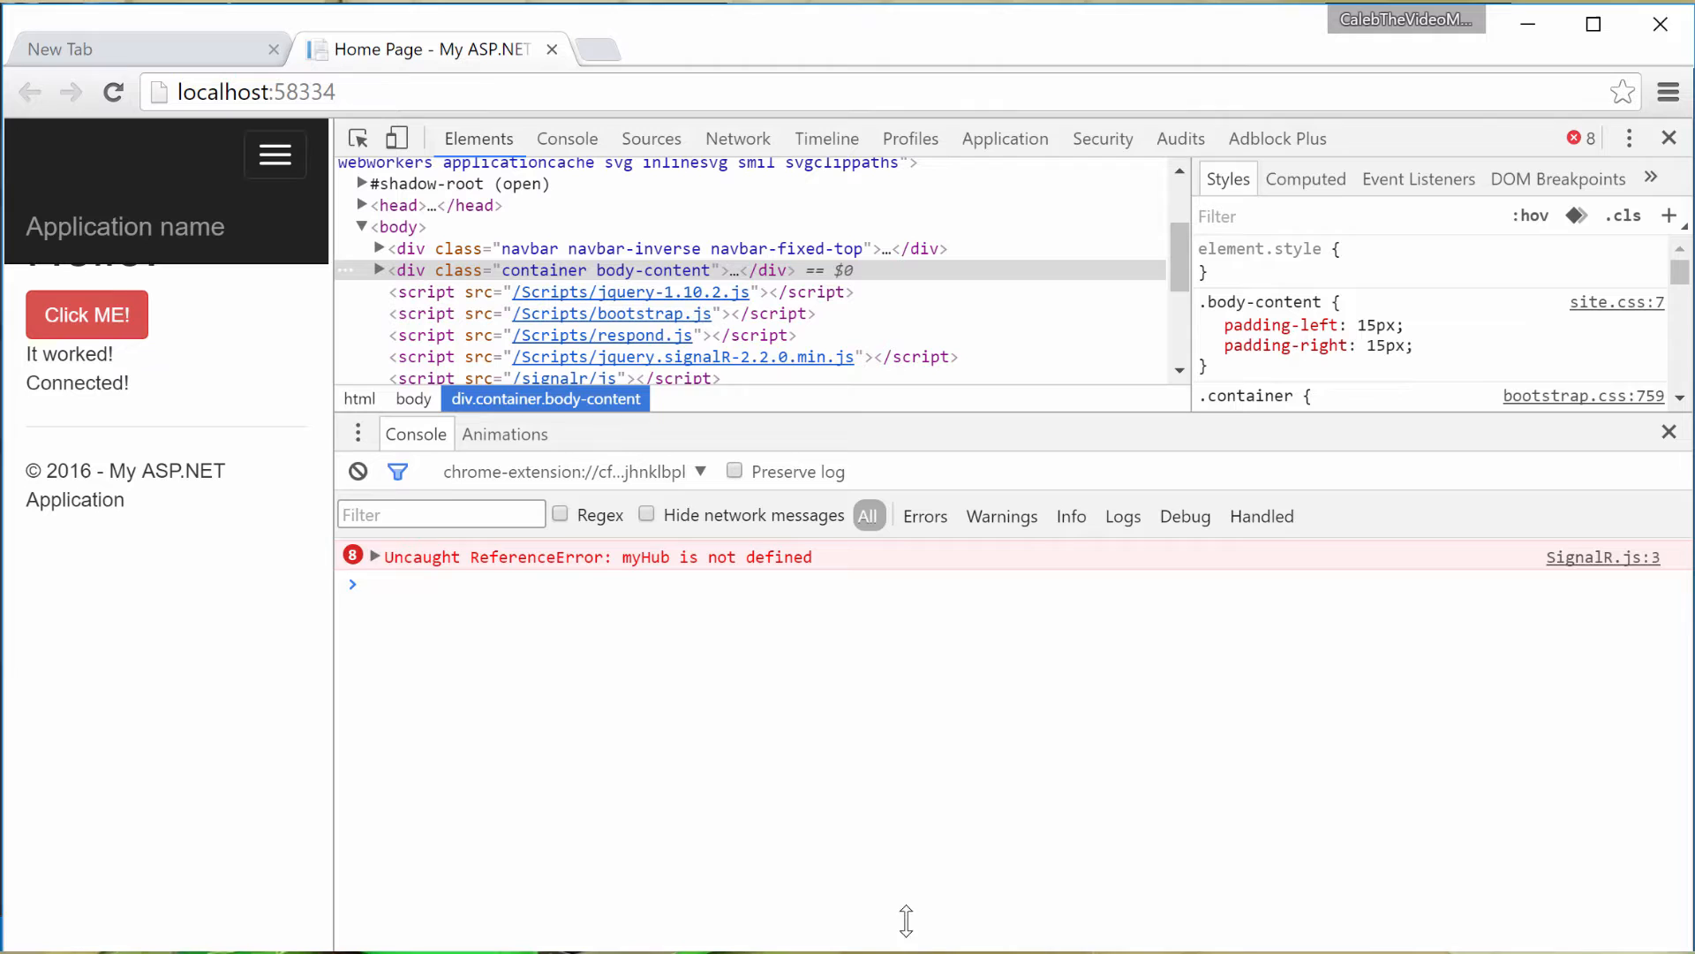
mouse_move(1634, 585)
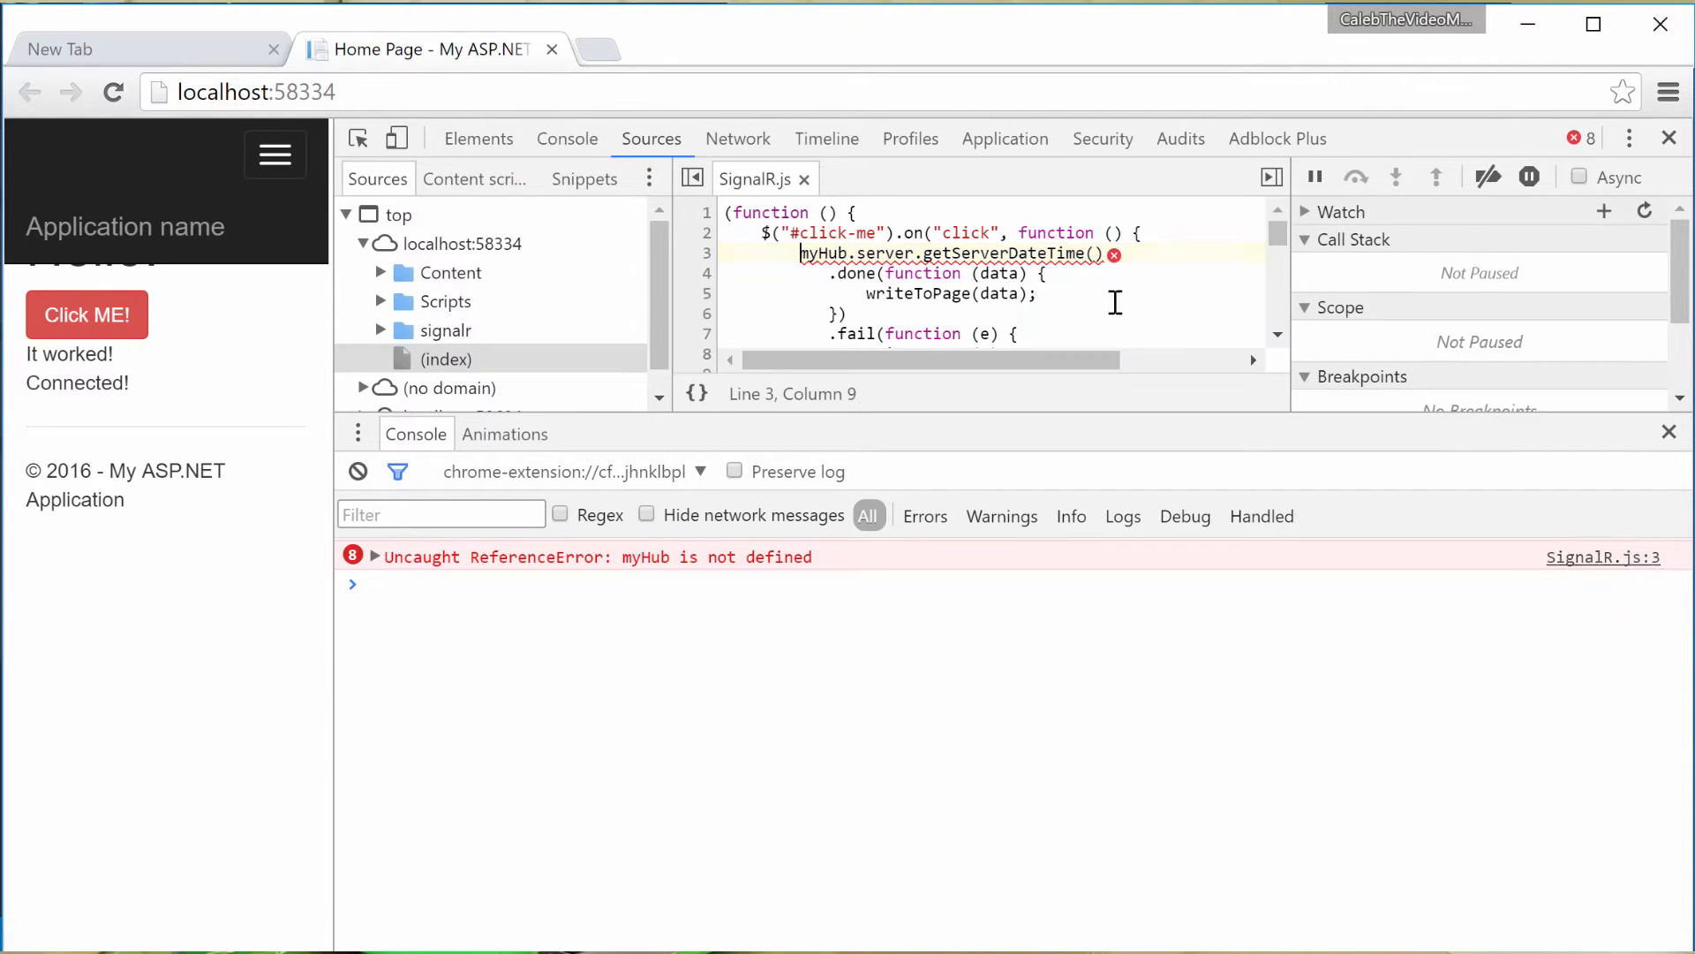
double_click(817, 254)
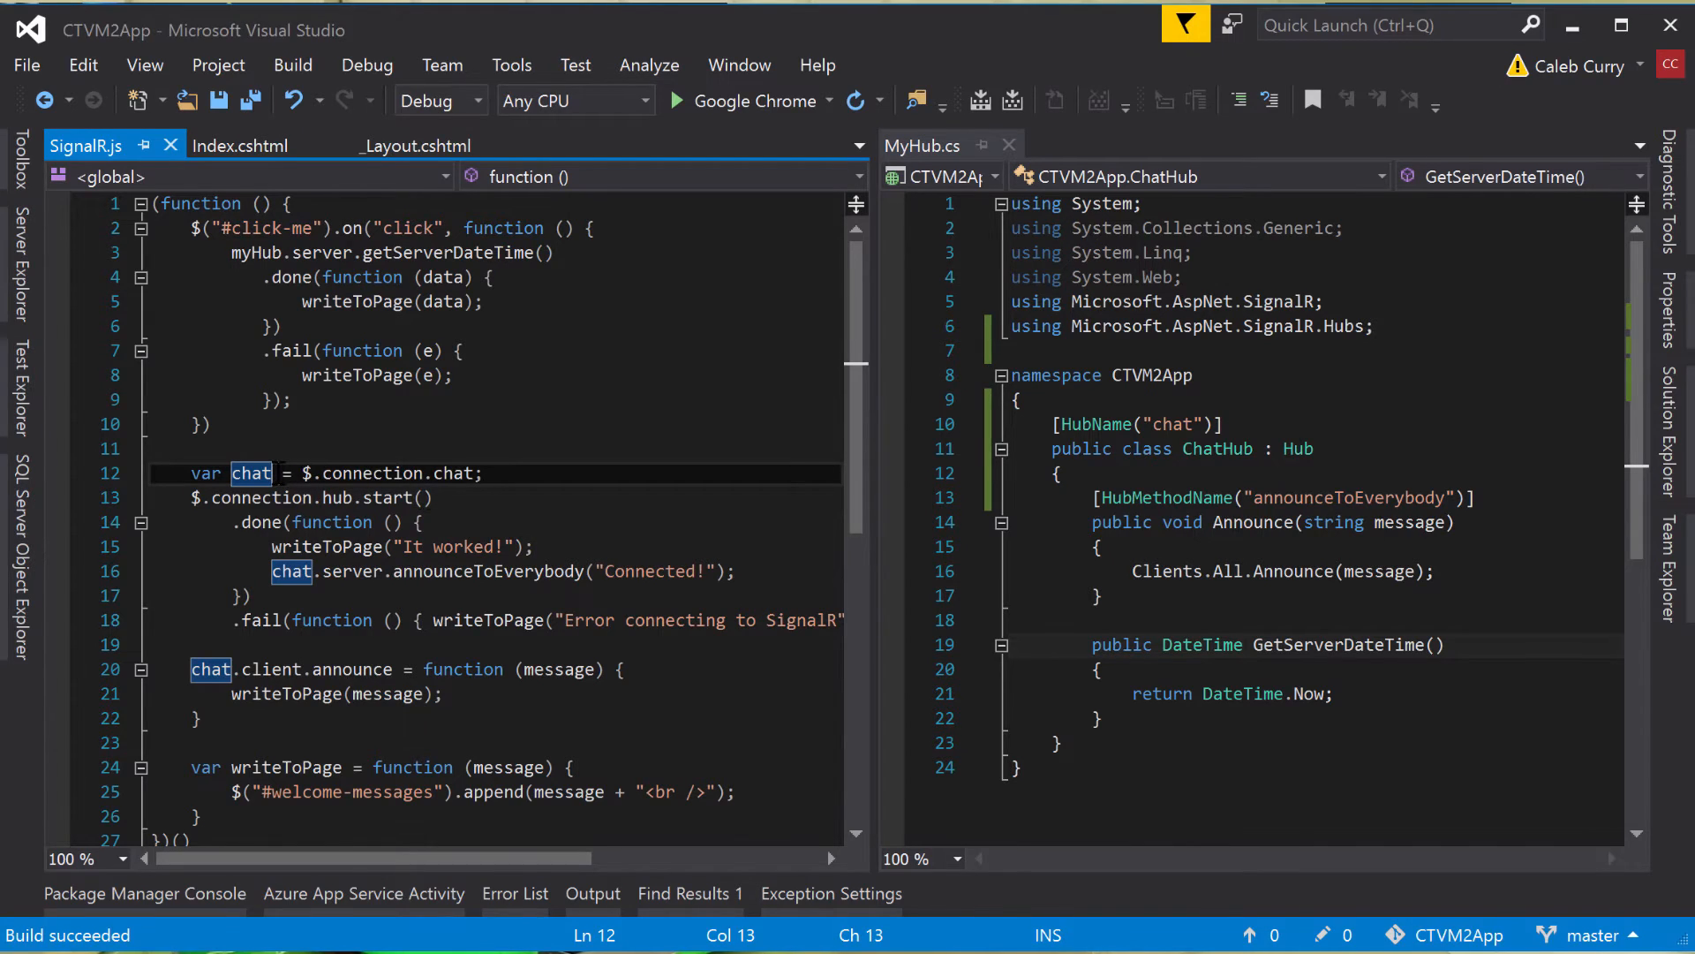
Rename var chat to myHub and back, then replace myHub on line 3 with chat.
type("m")
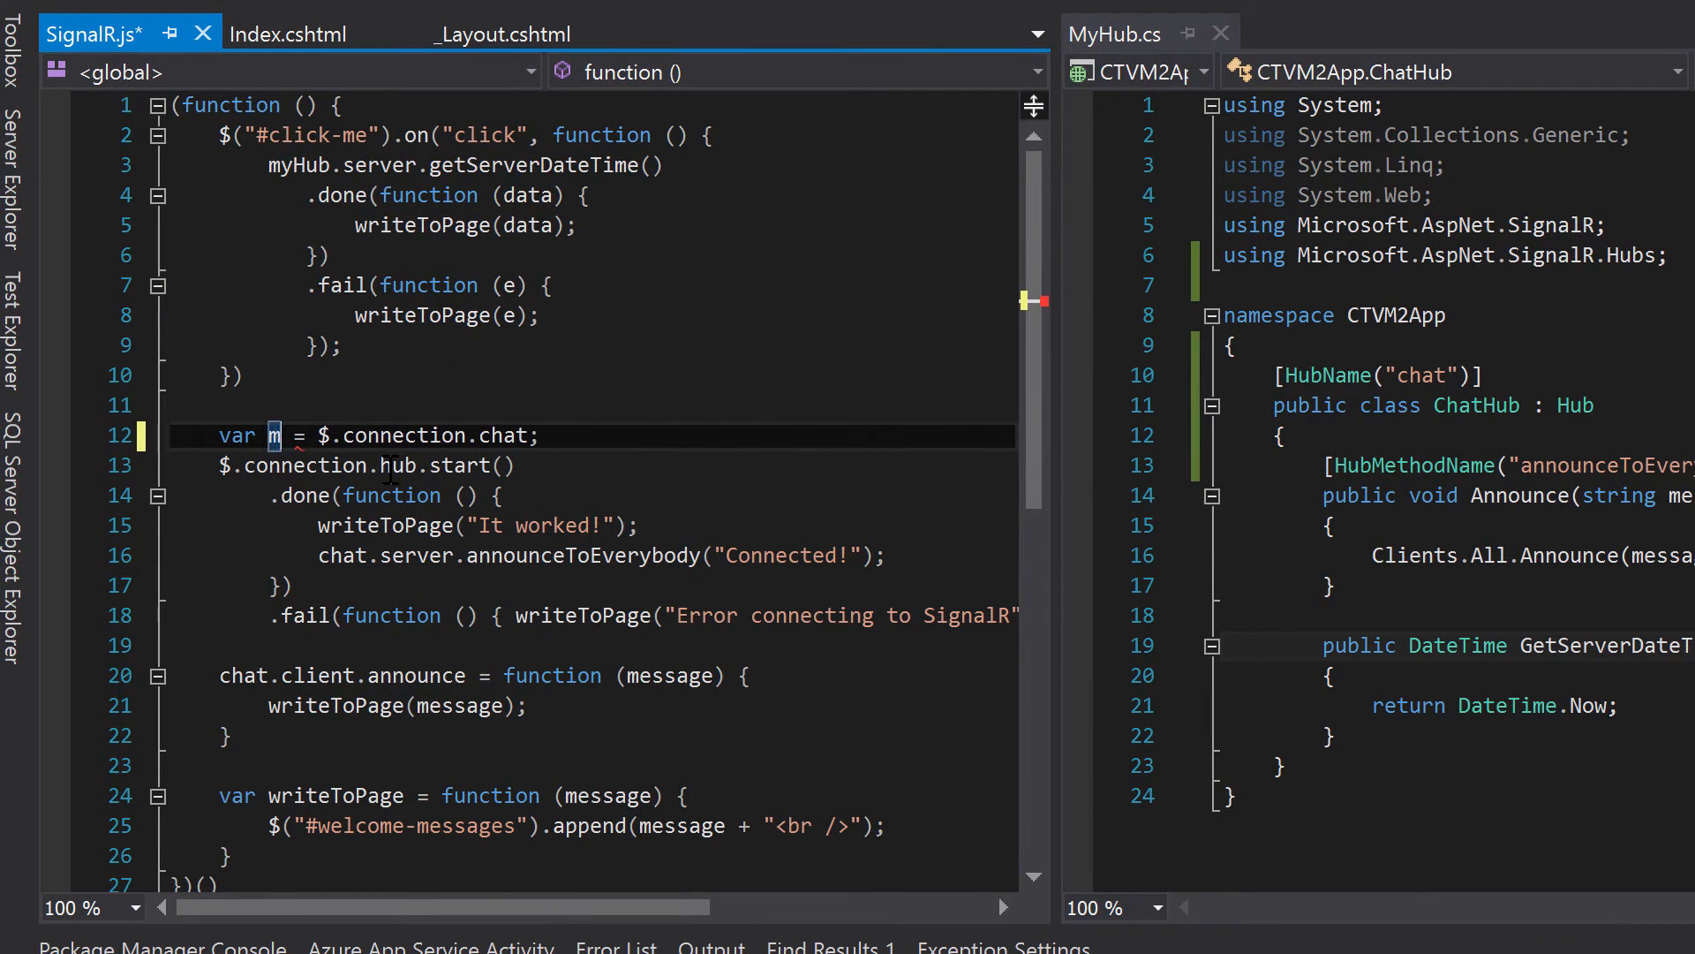
type("yHub")
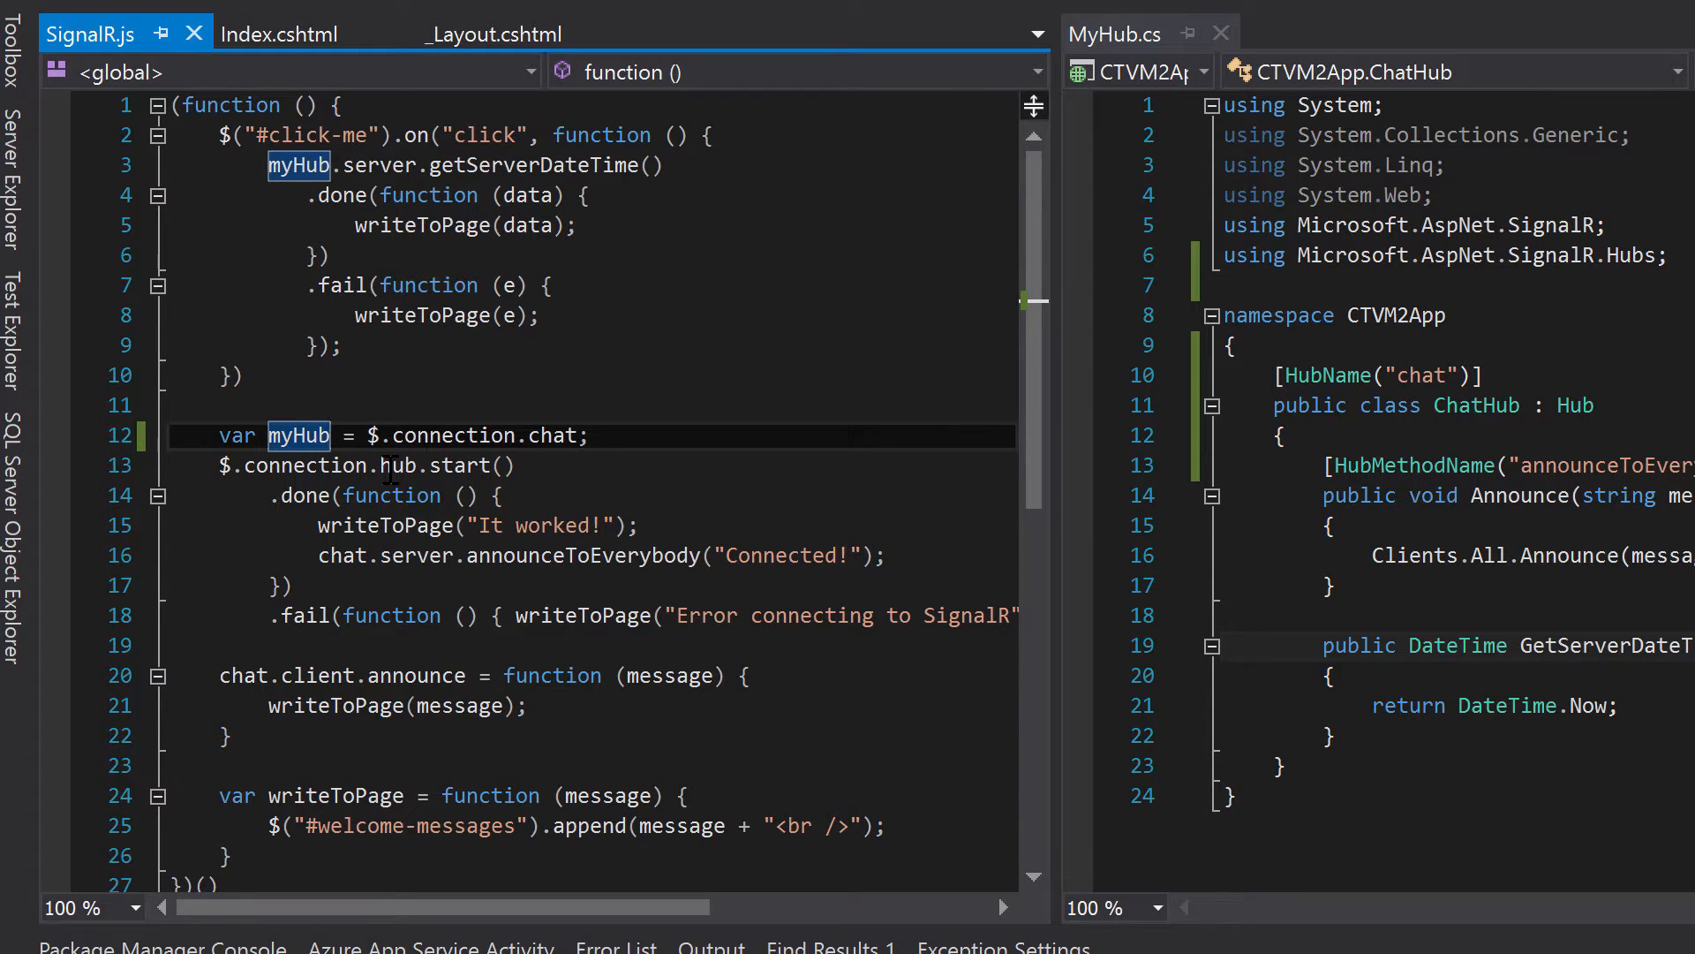
key("Delete")
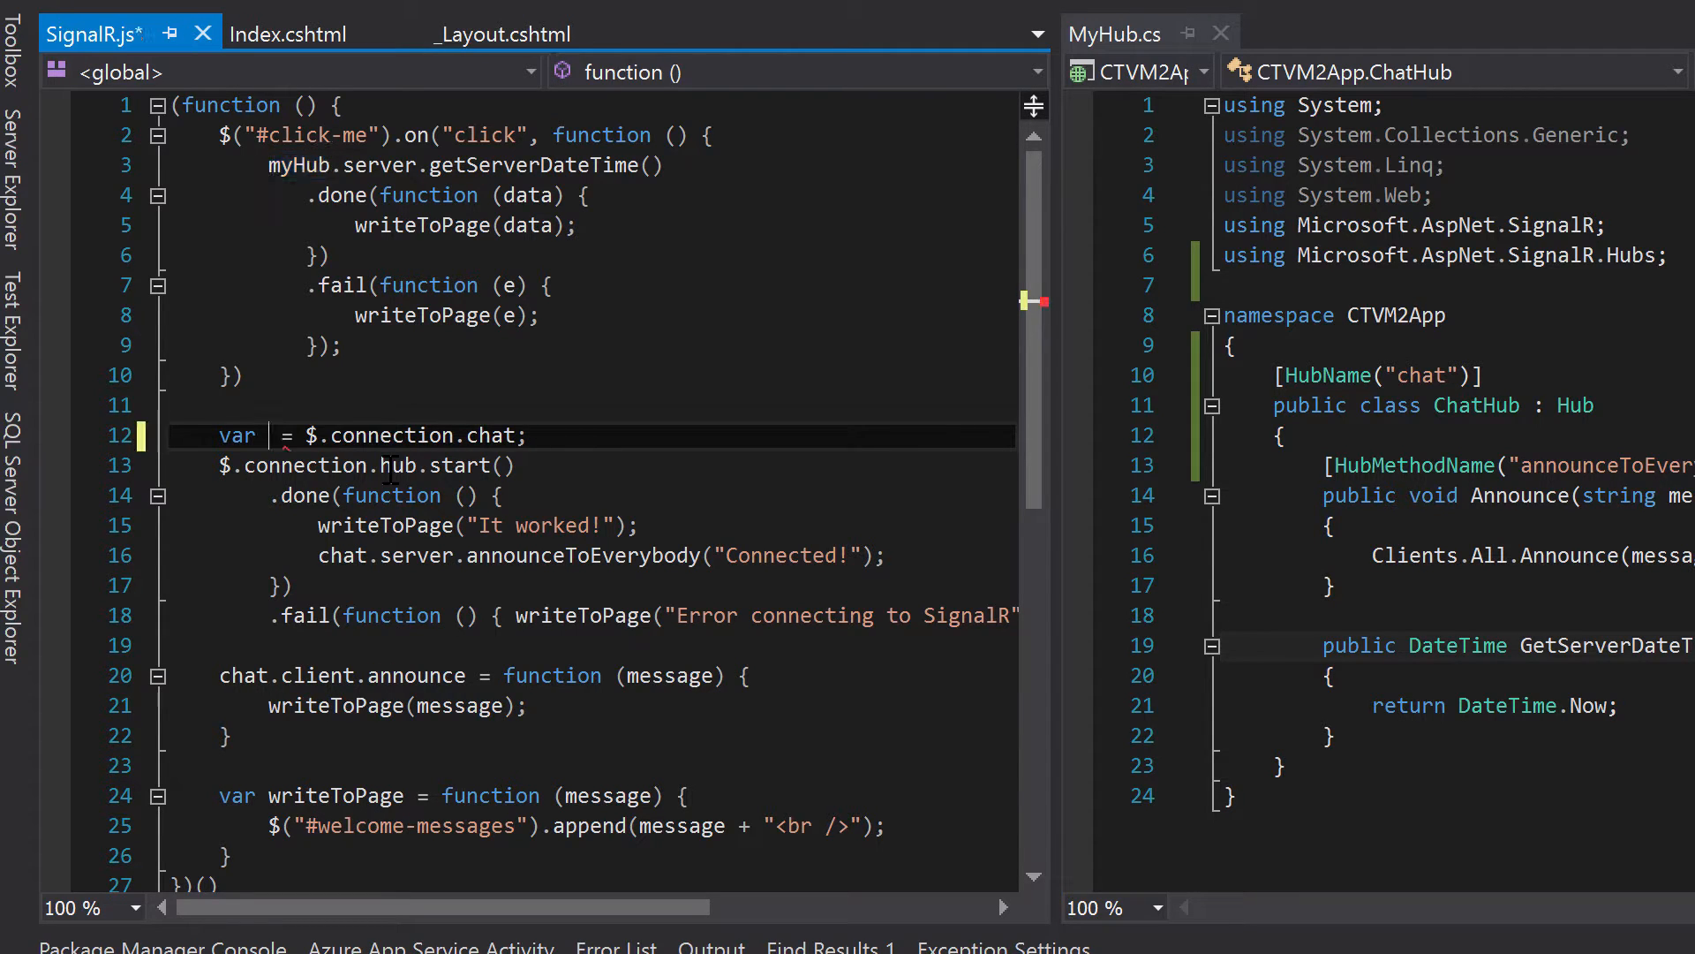
type("chat")
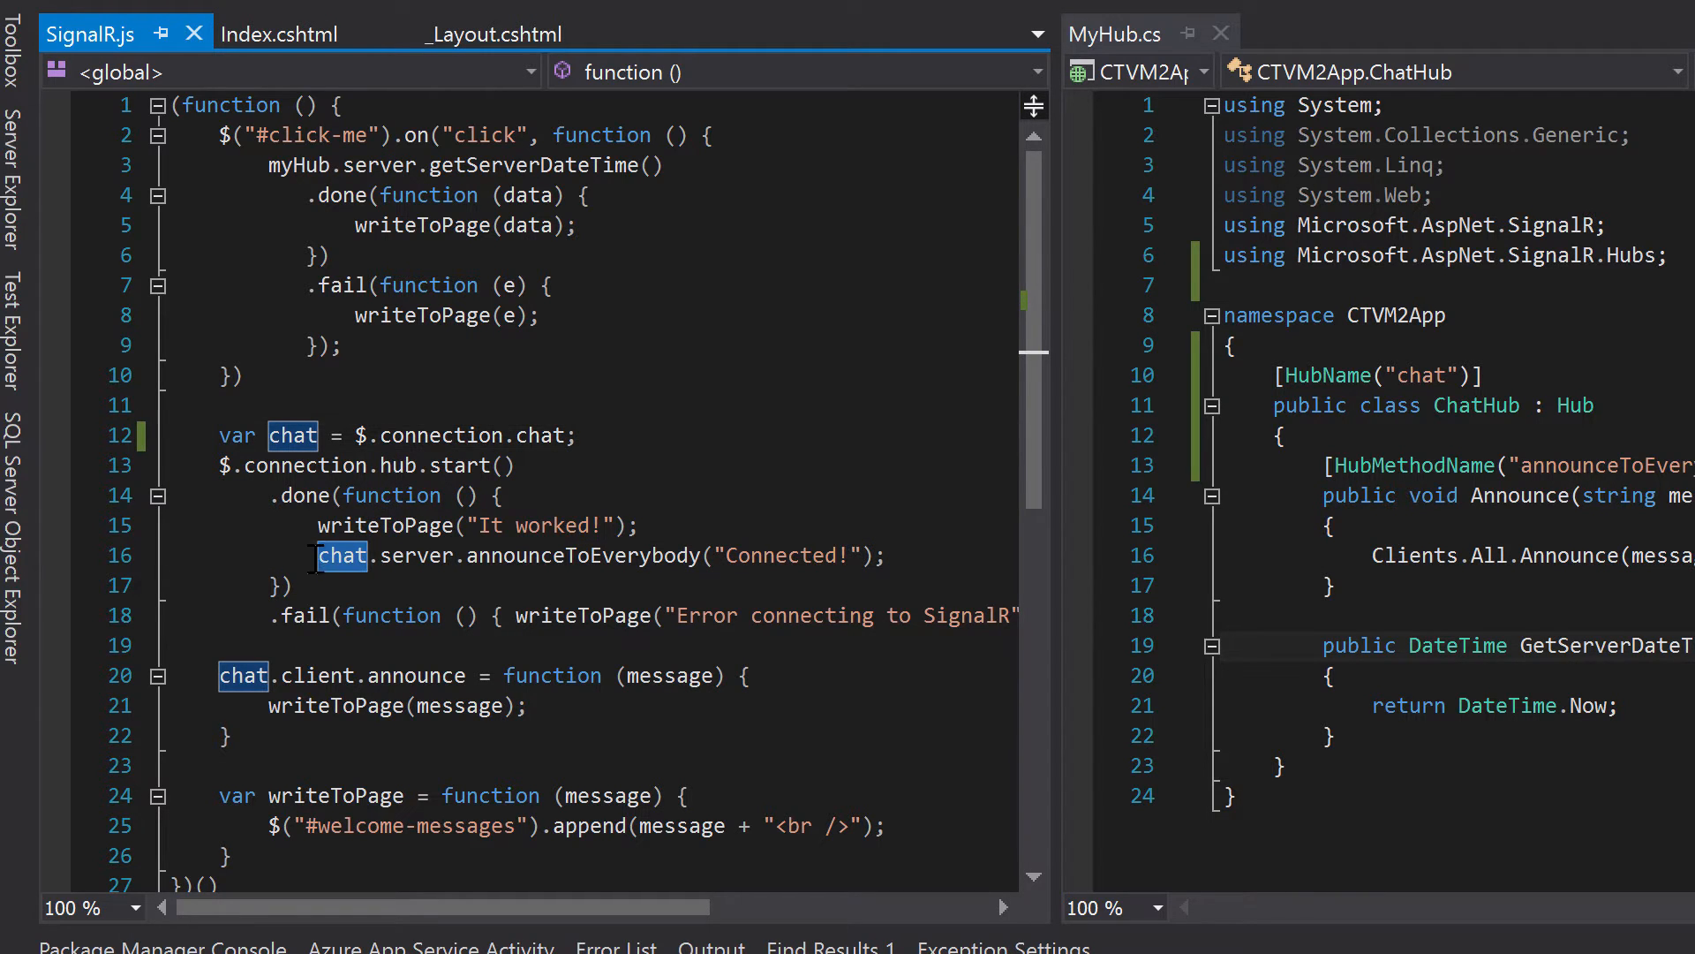
left_click(242, 676)
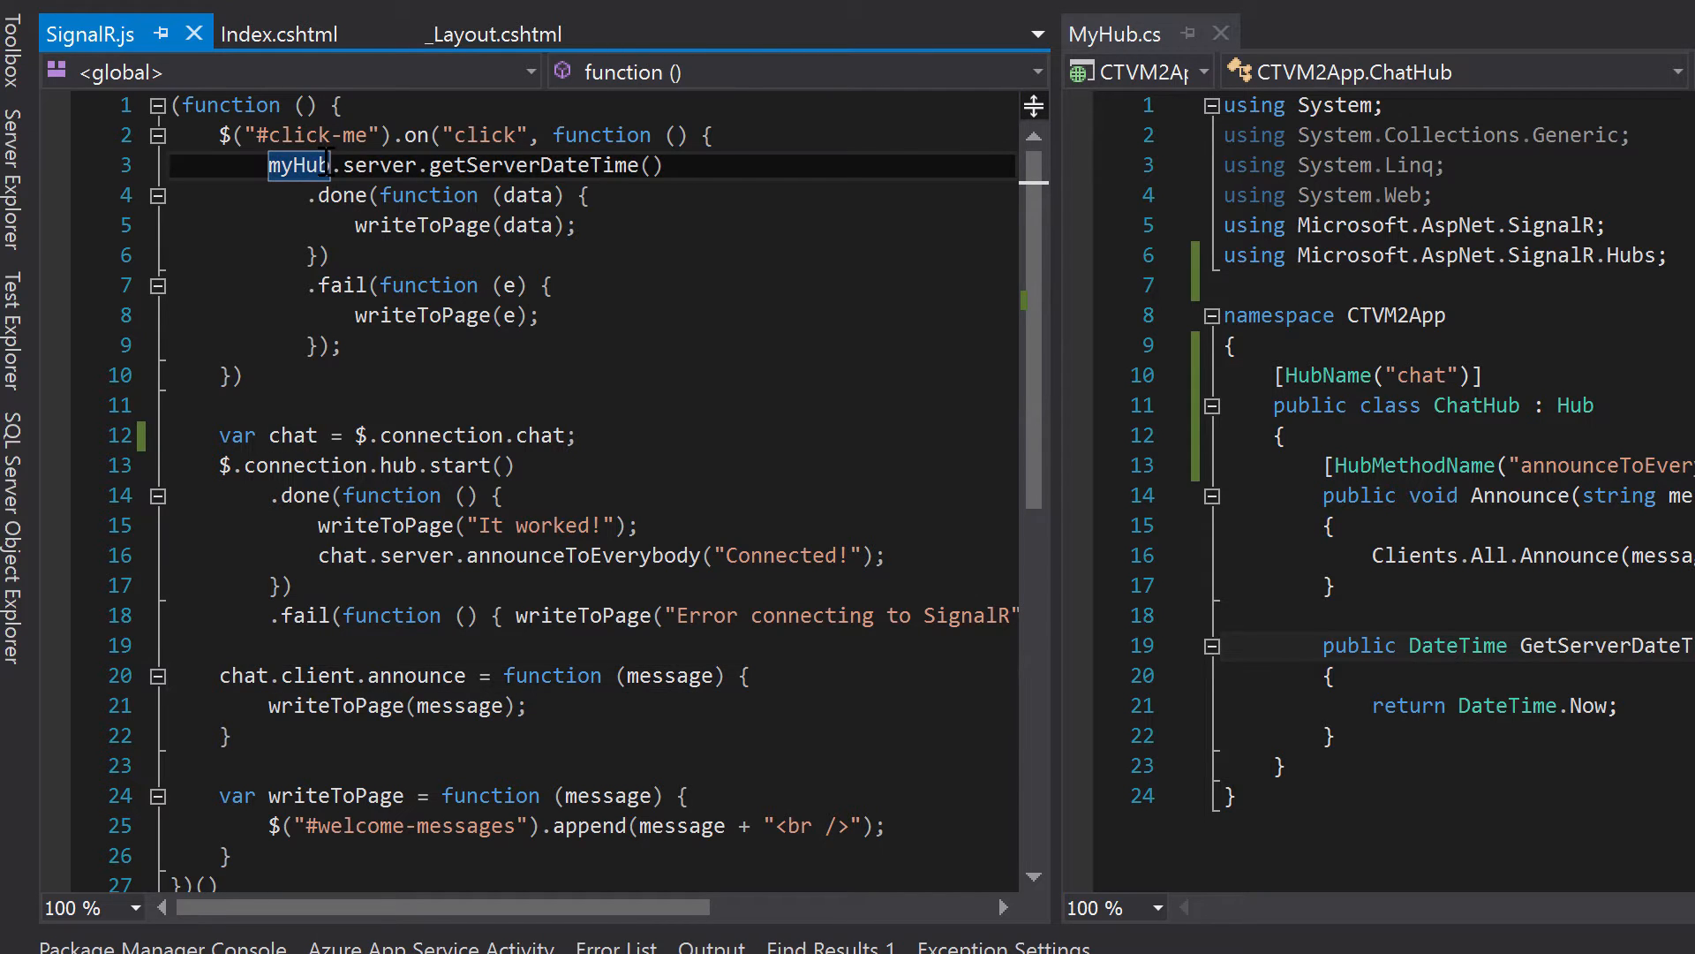
type("chat")
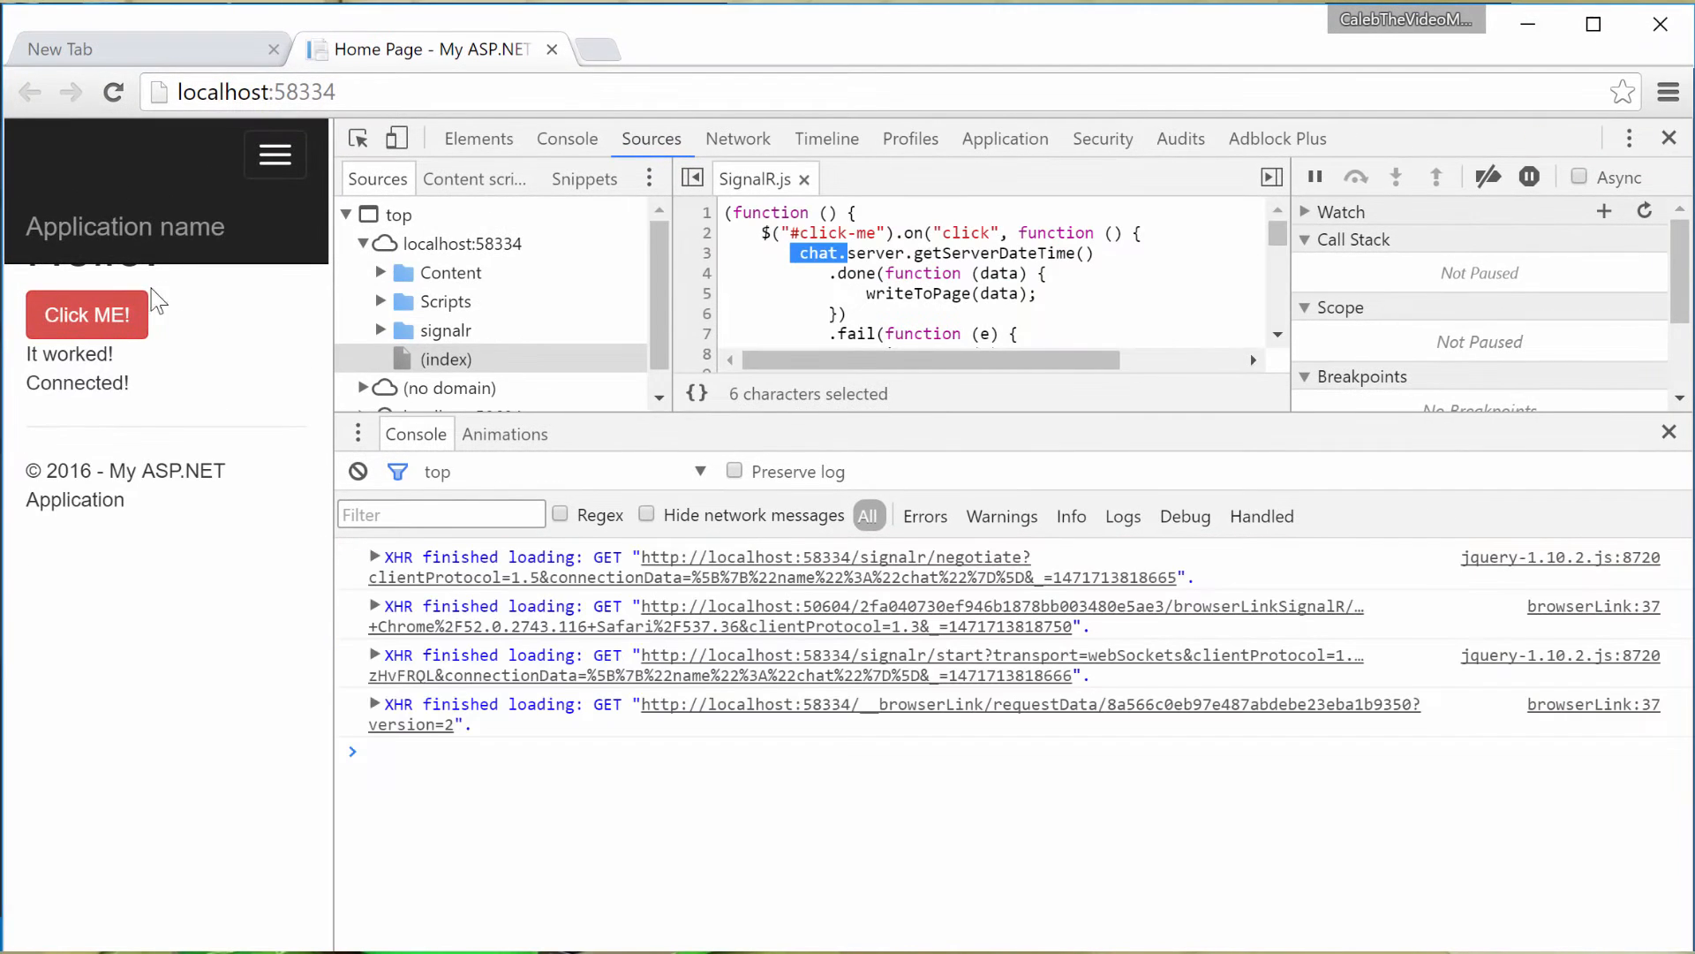
Click the Click ME! button on the reloaded page to test fetching the server time.
left_click(88, 316)
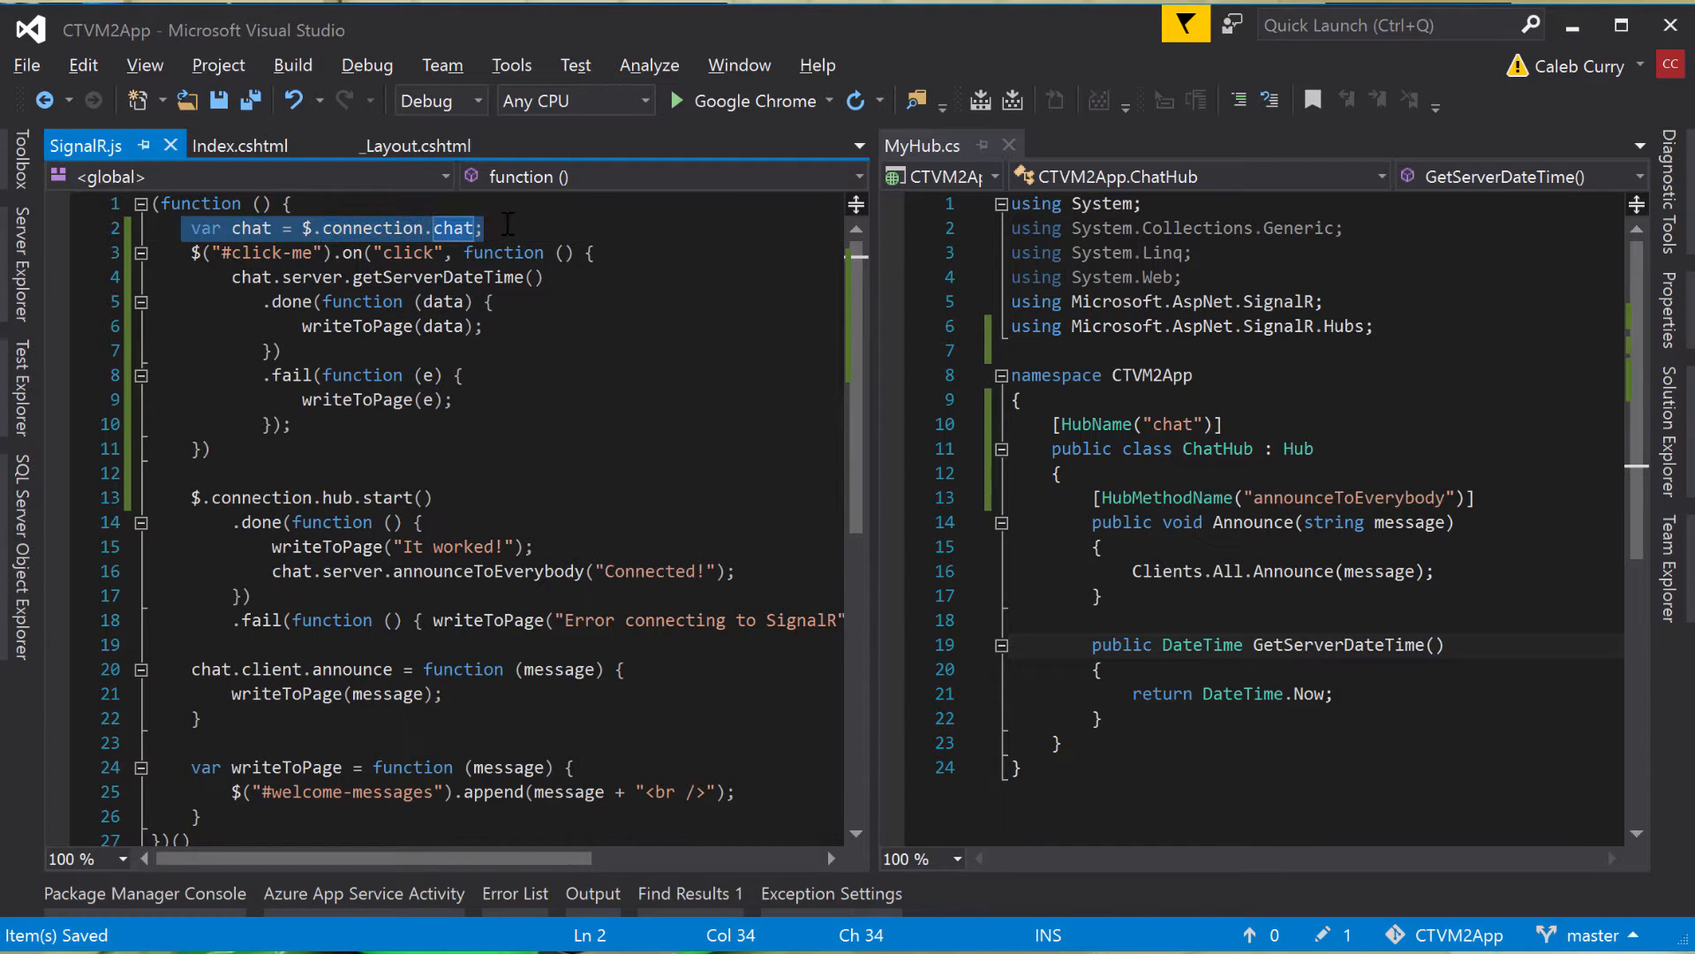
Declare var chat at the top and move the #click-me handler below writeToPage.
key("Enter")
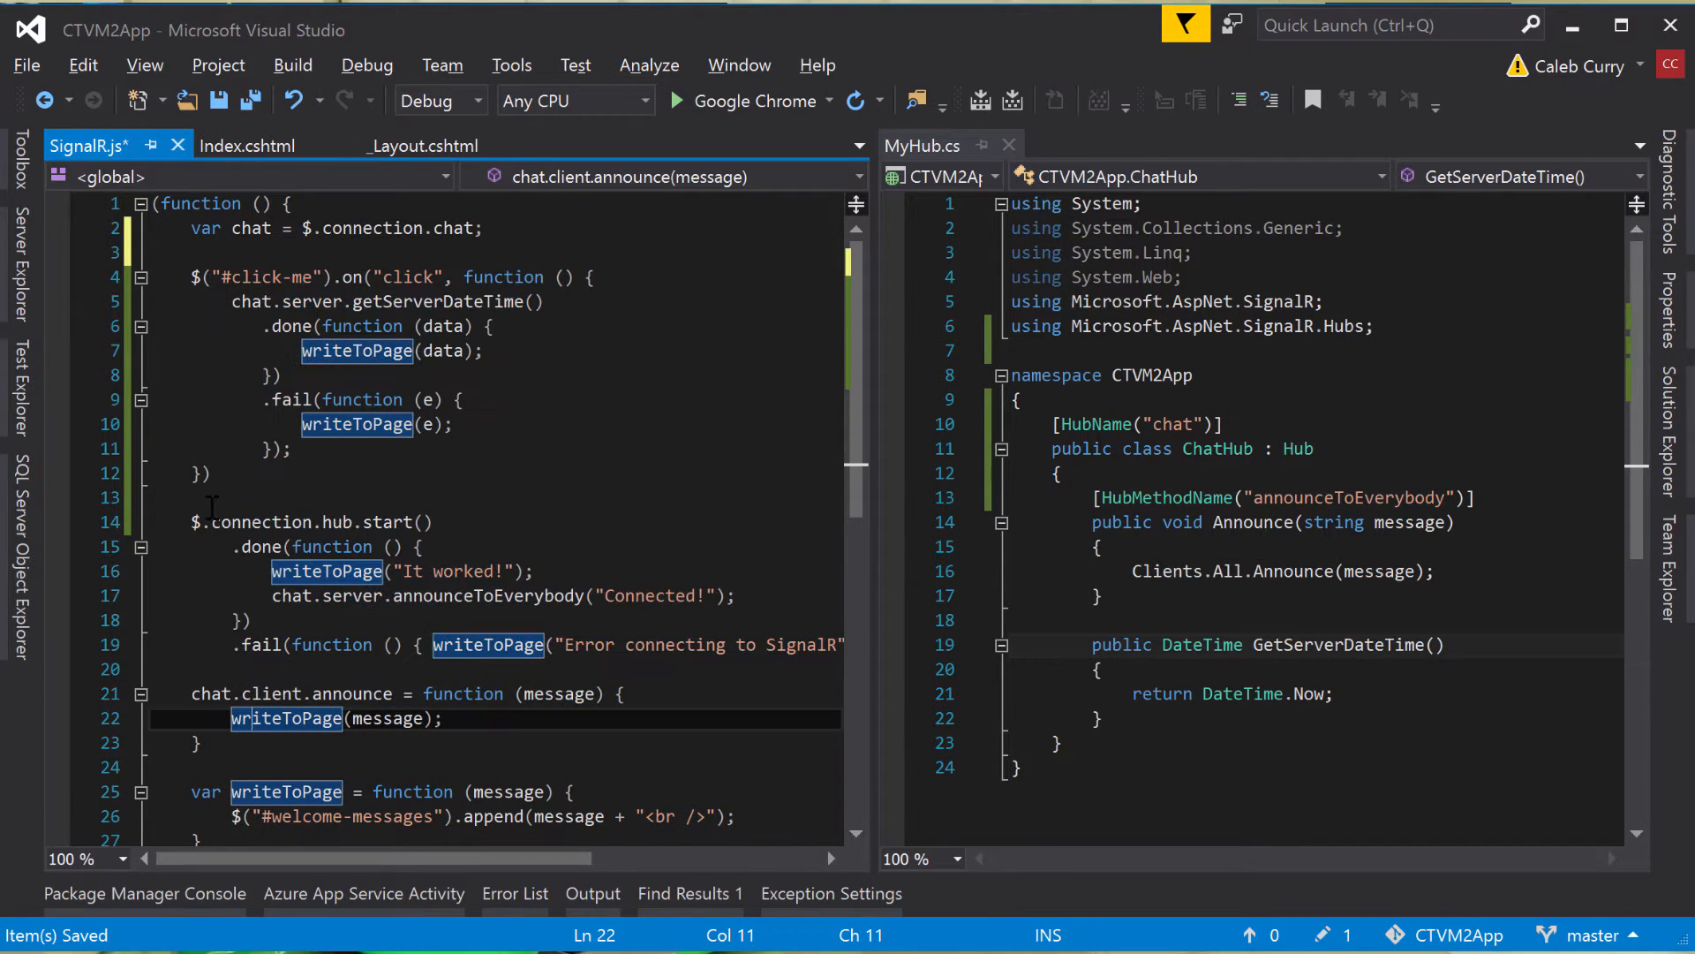
left_click_drag(192, 276, 206, 473)
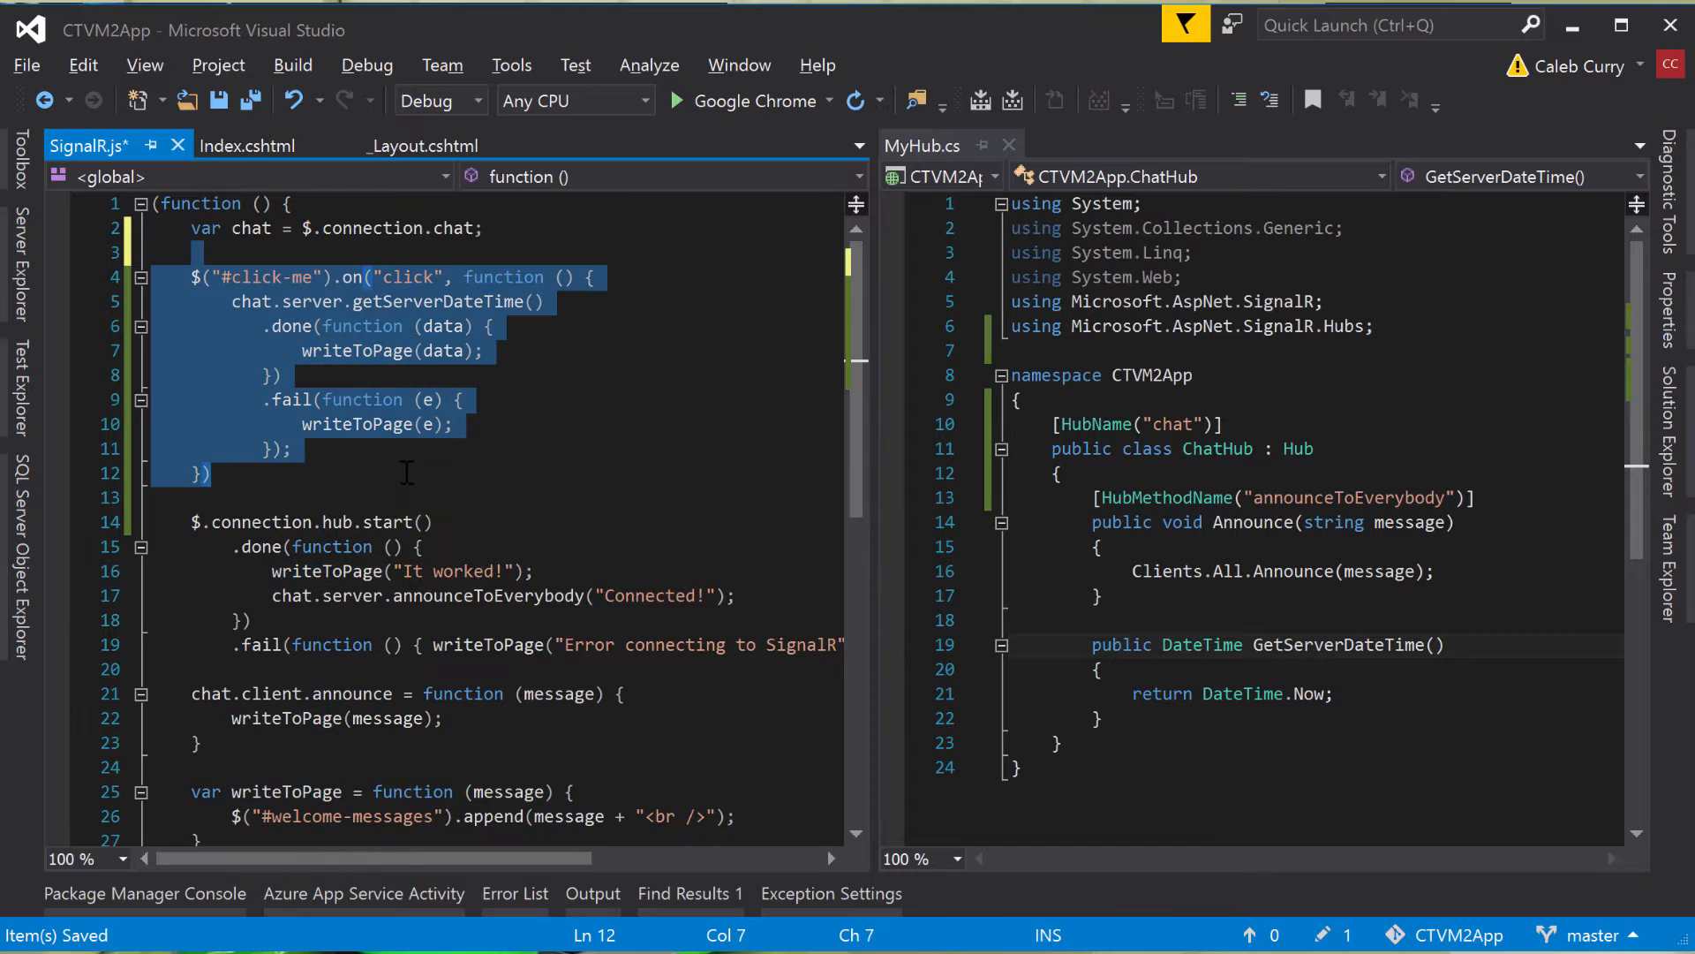
scroll("down", 3)
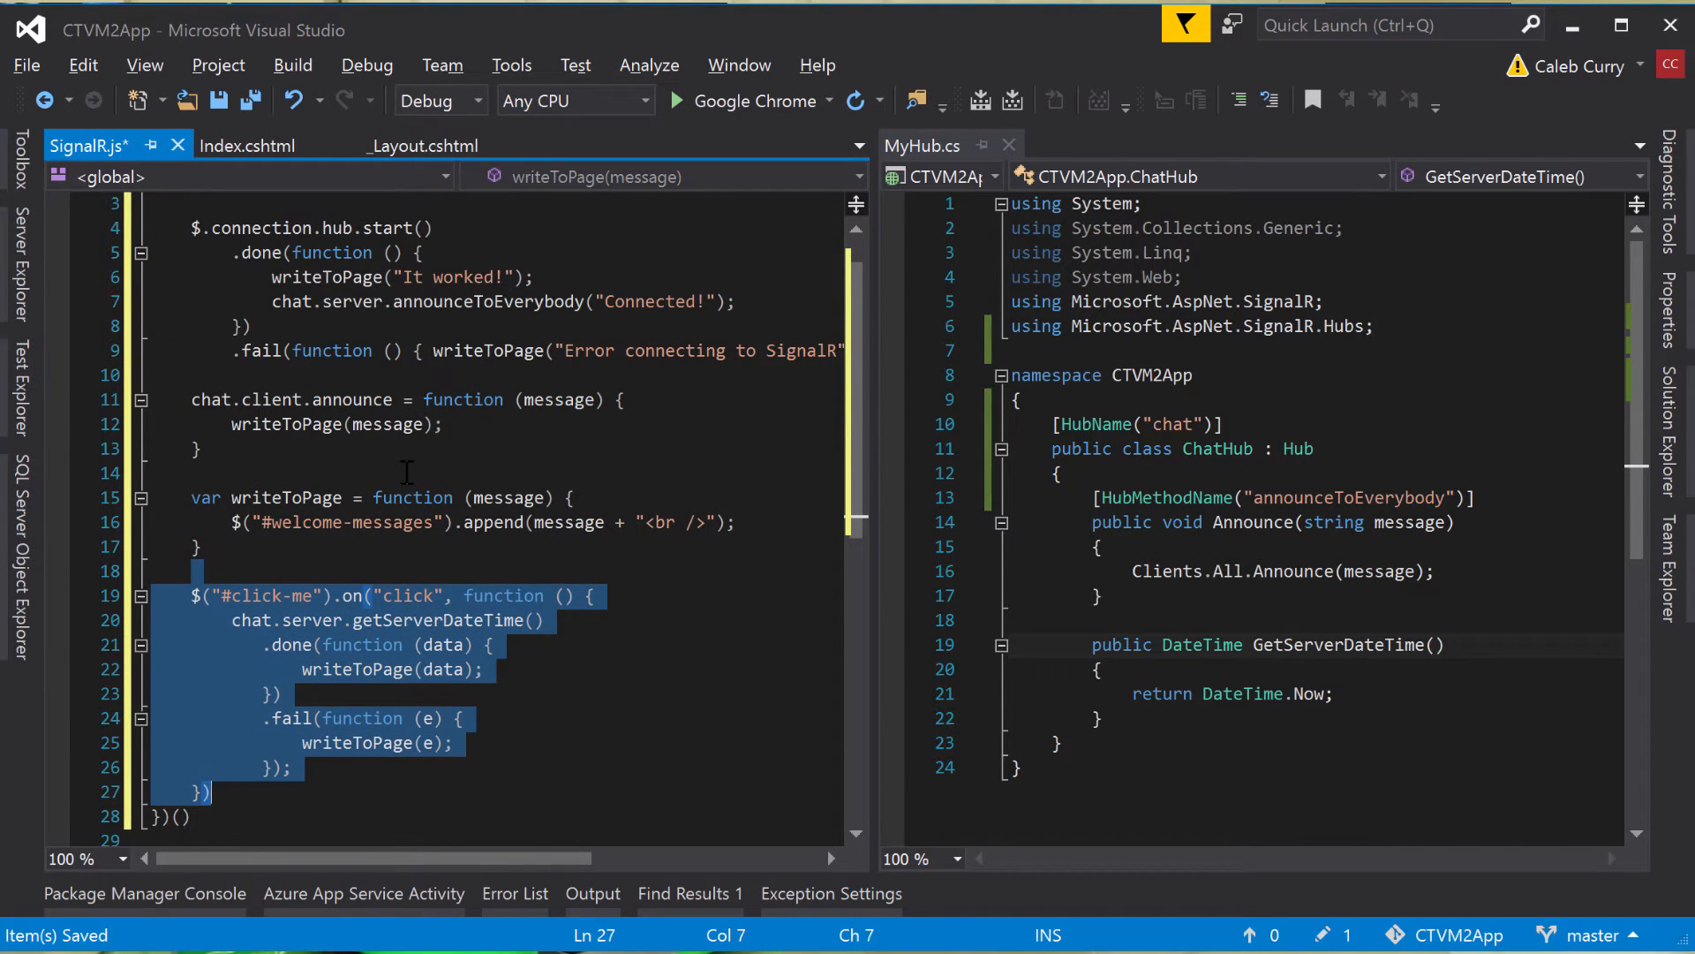
left_click(421, 570)
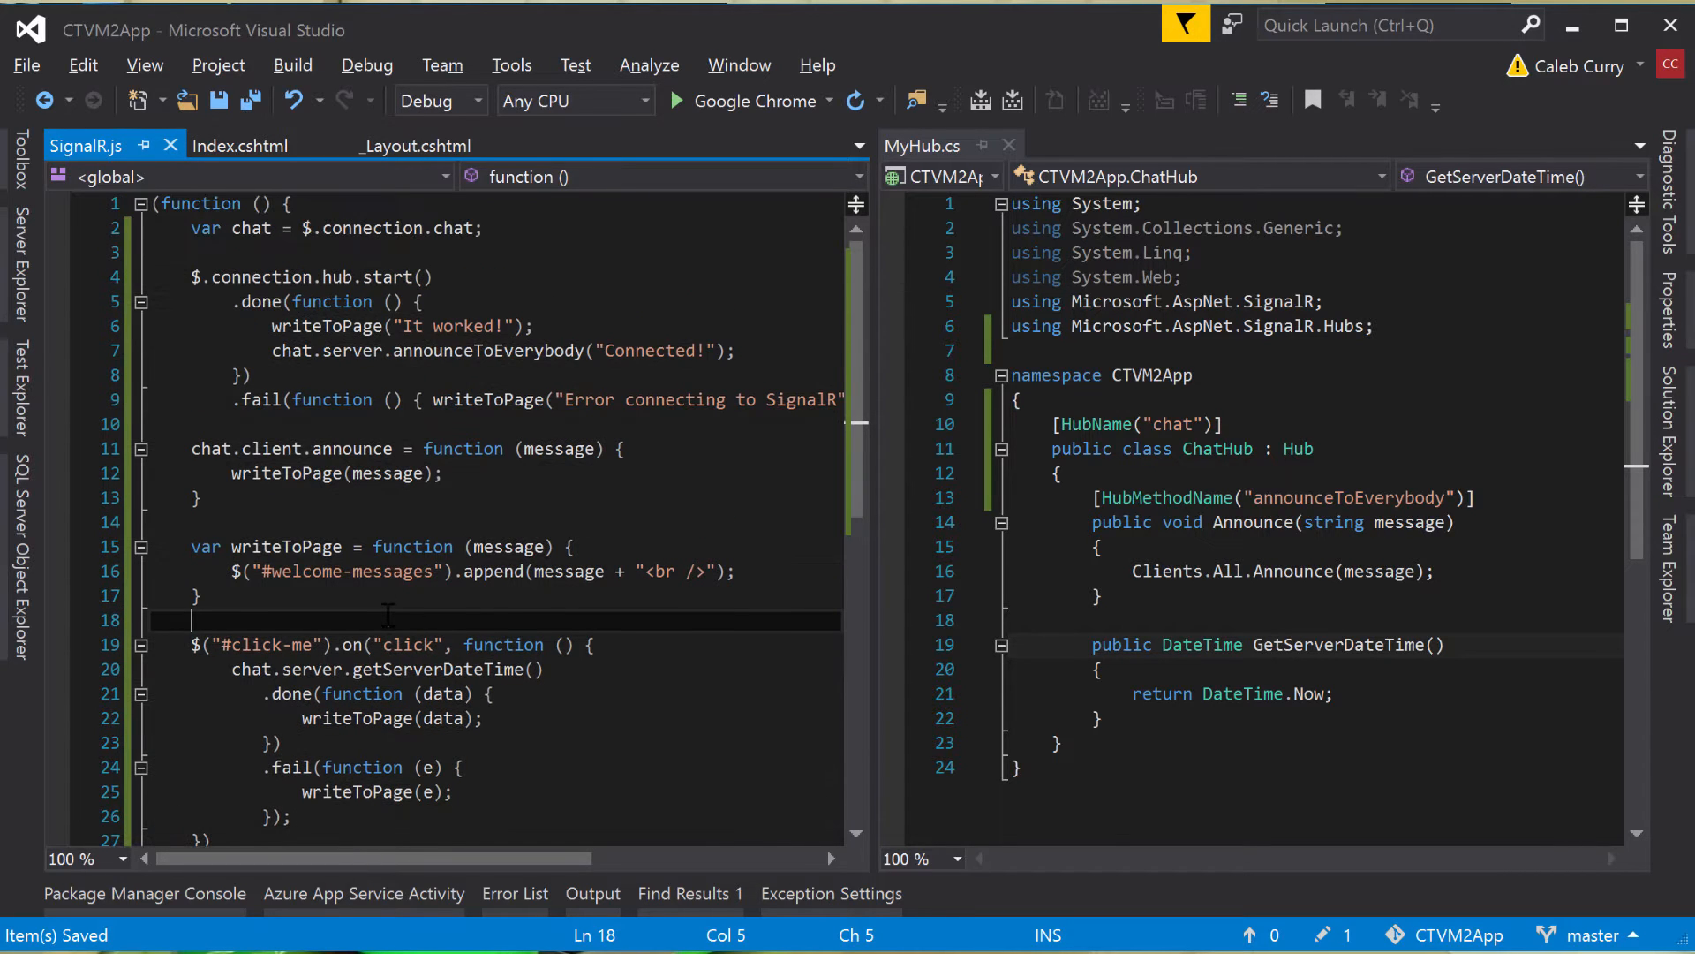
scroll("down", 3)
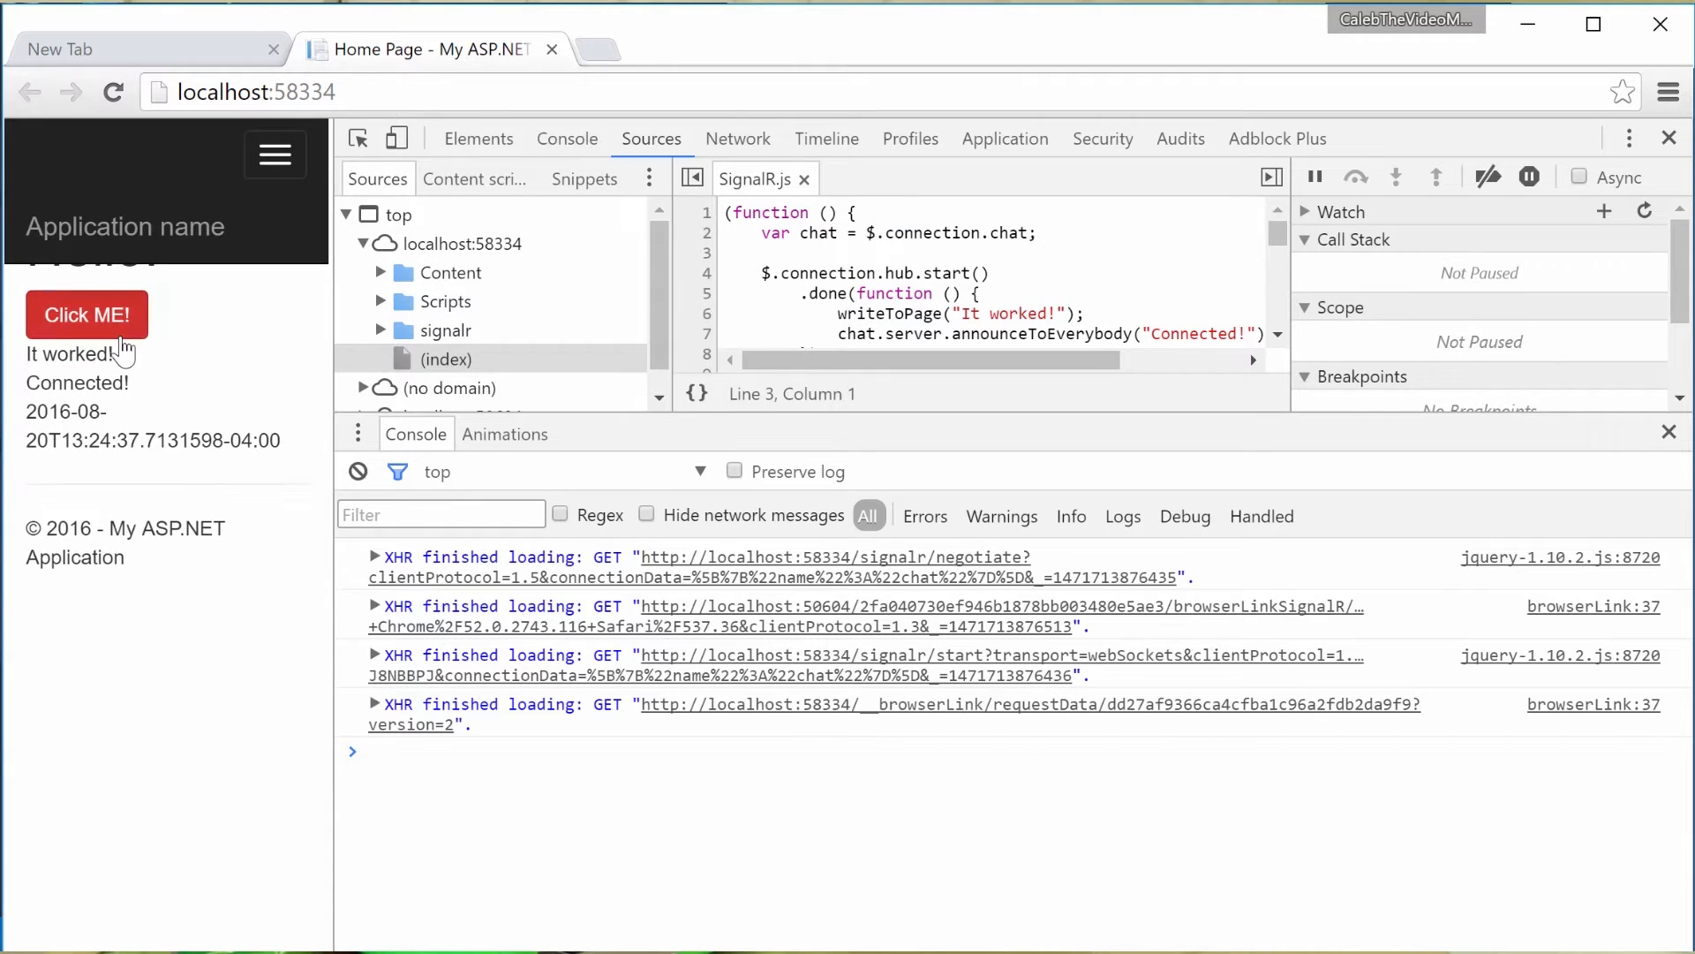
Click Click ME! on the refreshed page to show the server date and time.
left_click(88, 314)
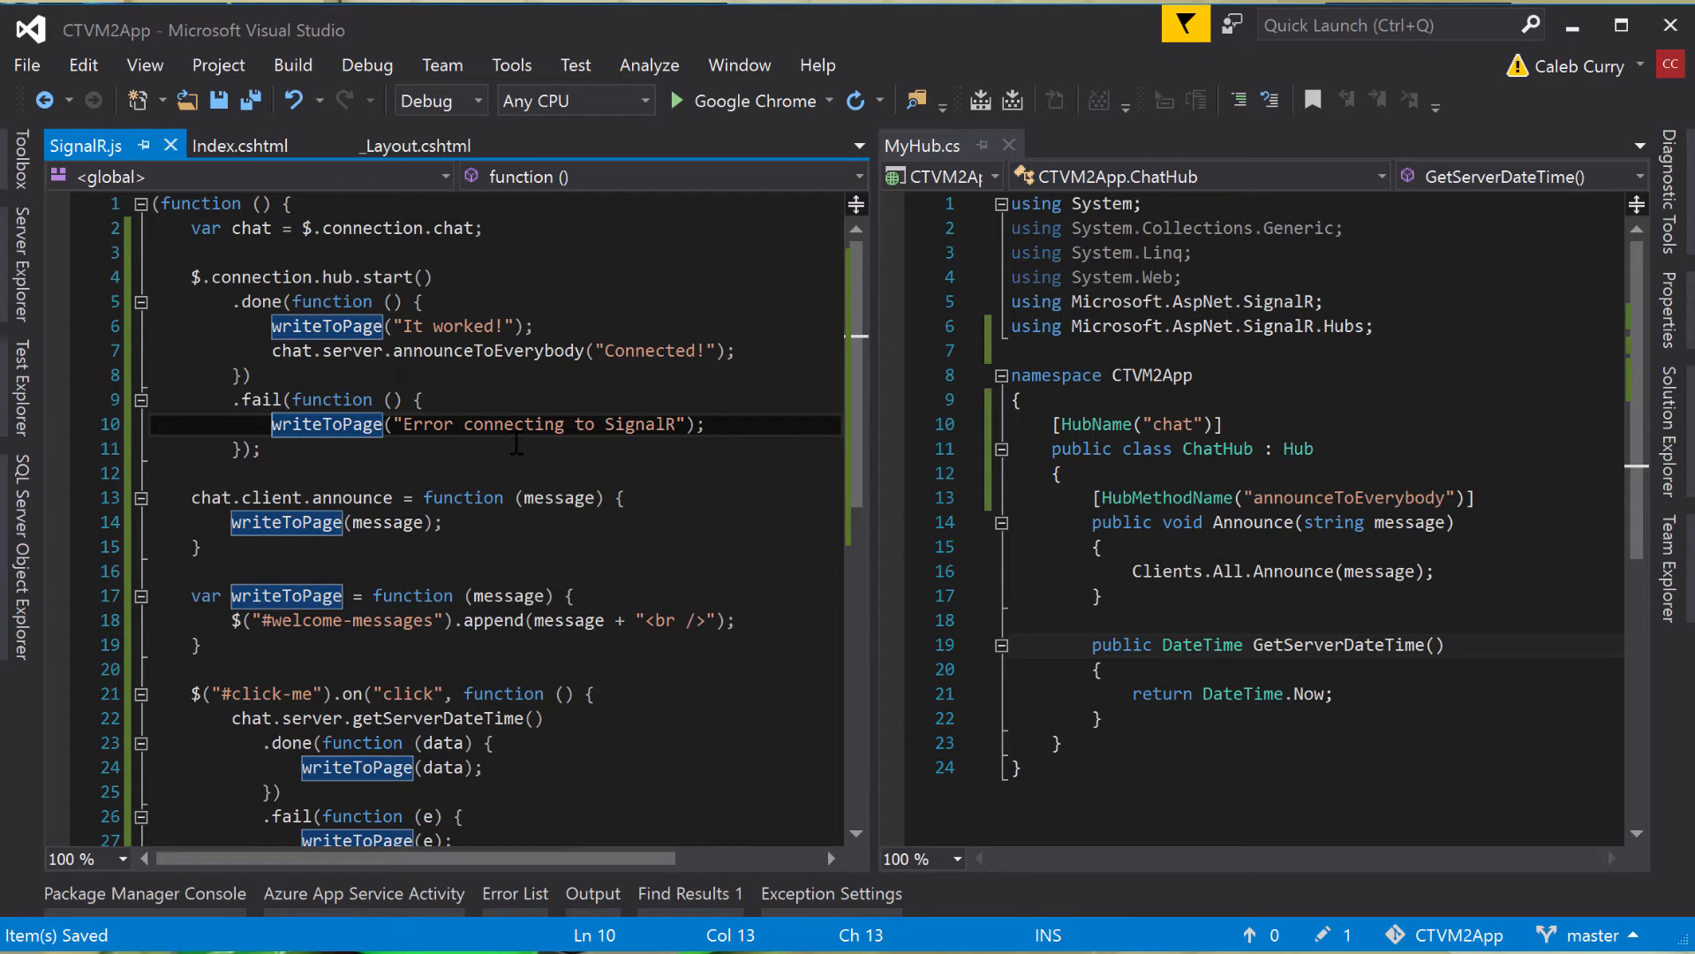
Type $.connection.hub.logging on a new line inside the .done callback.
left_click(452, 301)
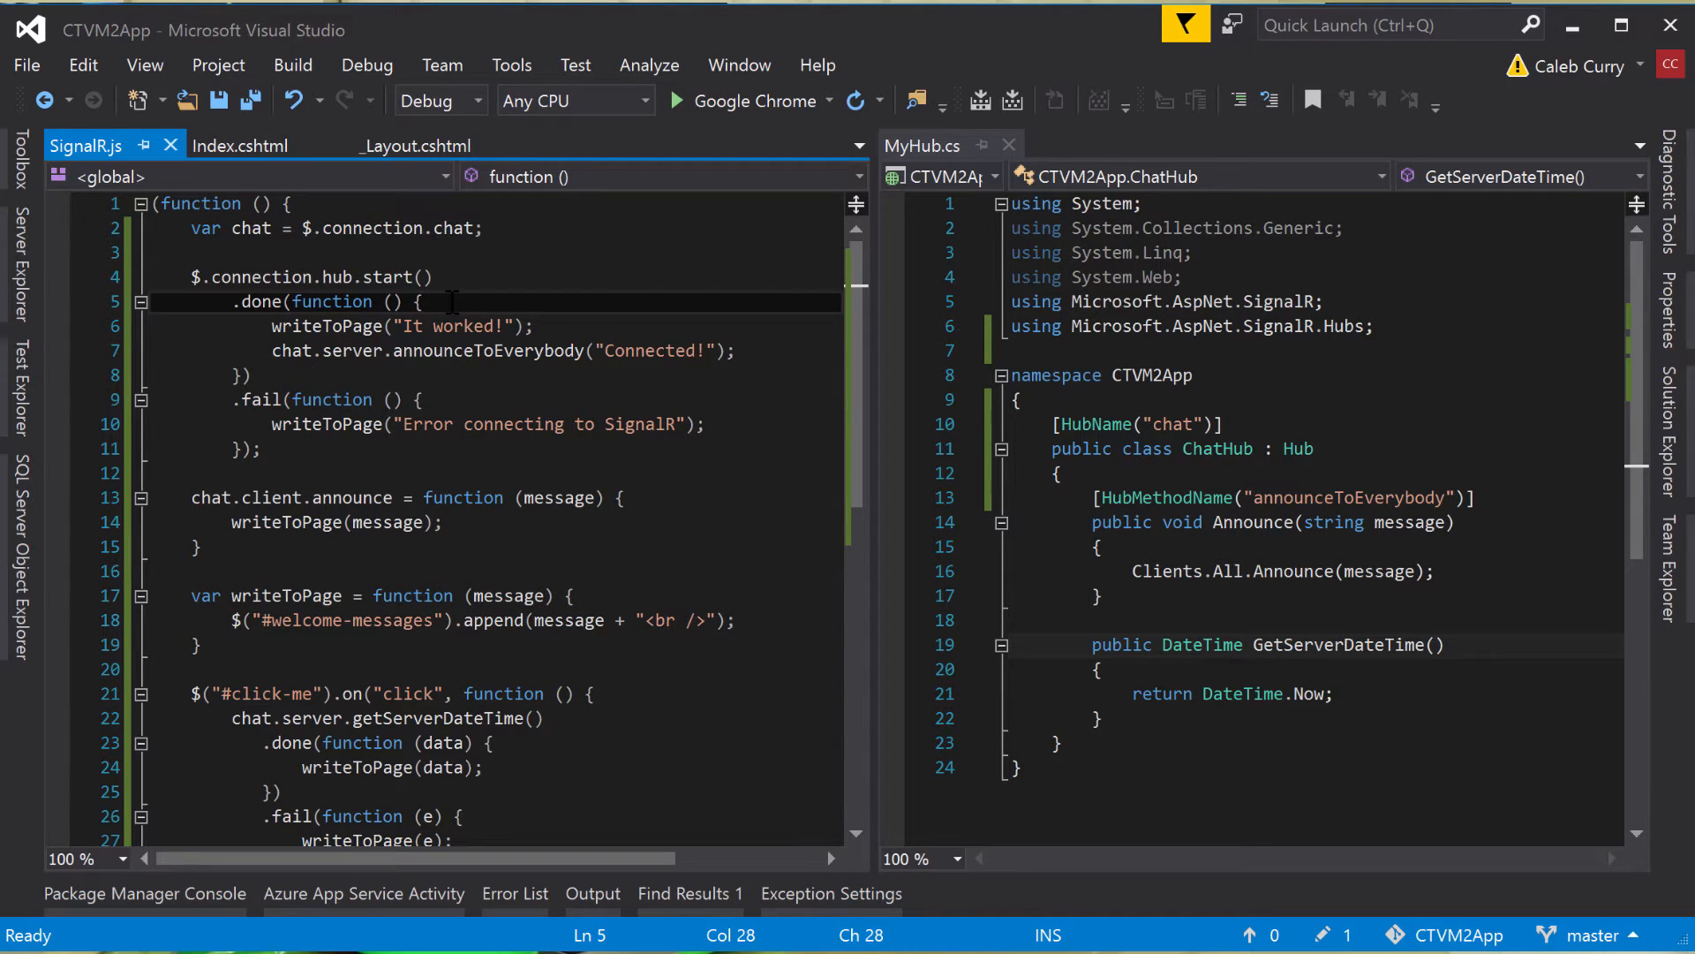
key("Enter")
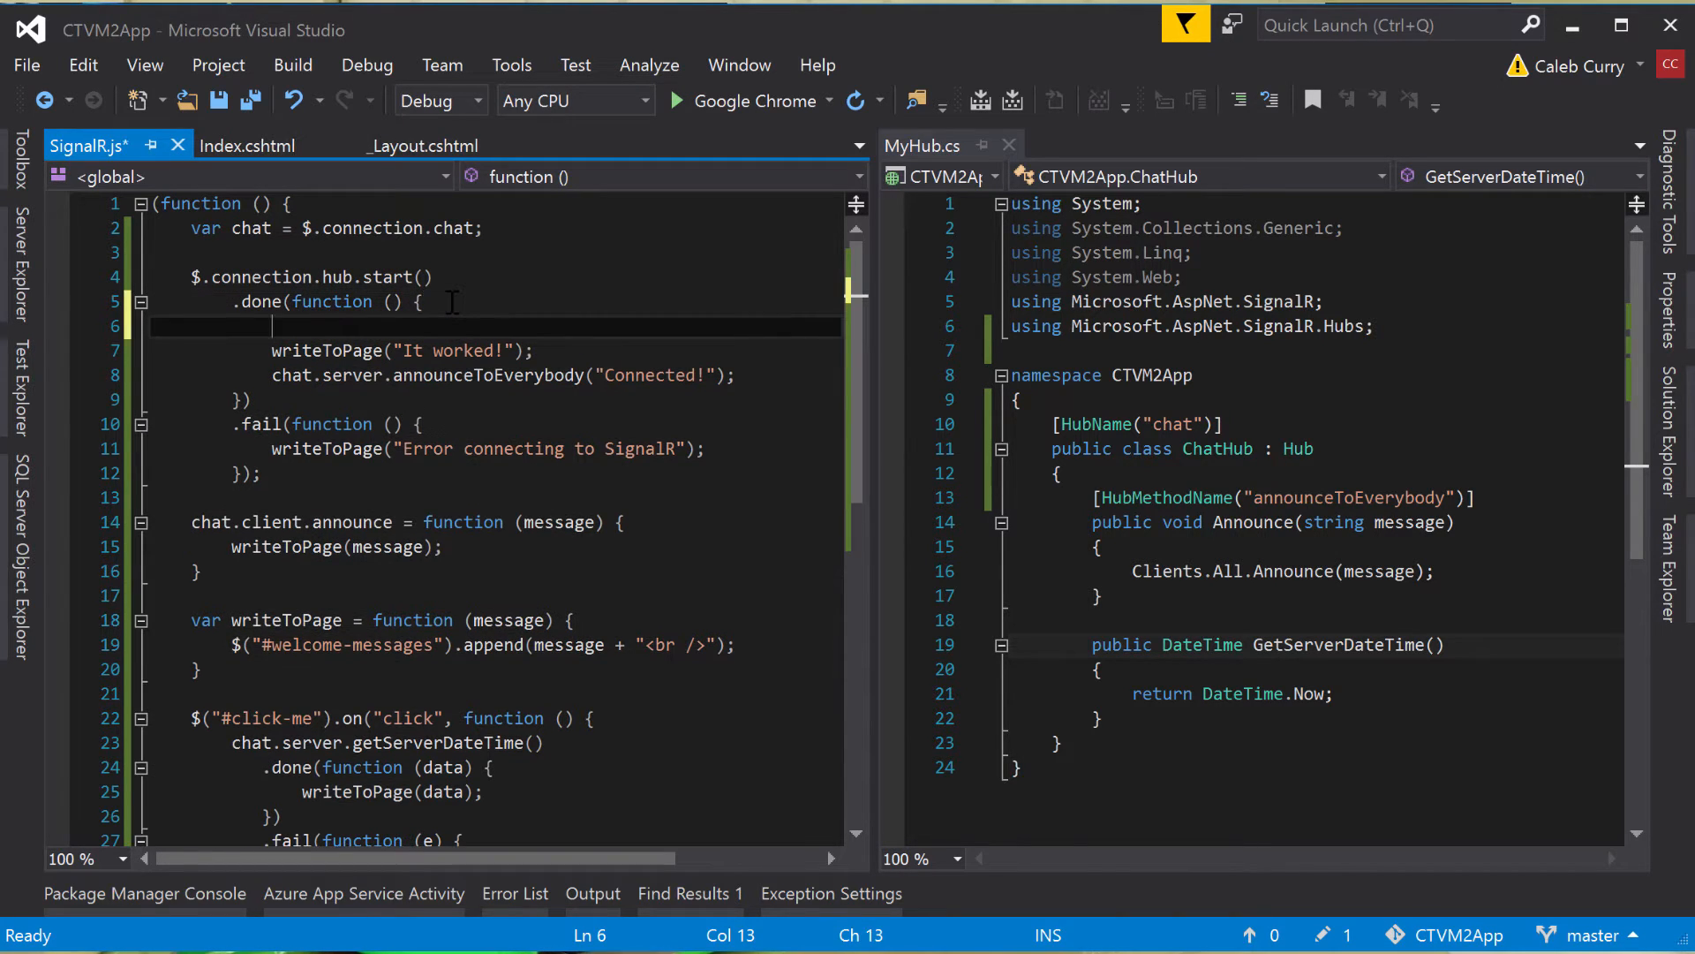
type("$.connection")
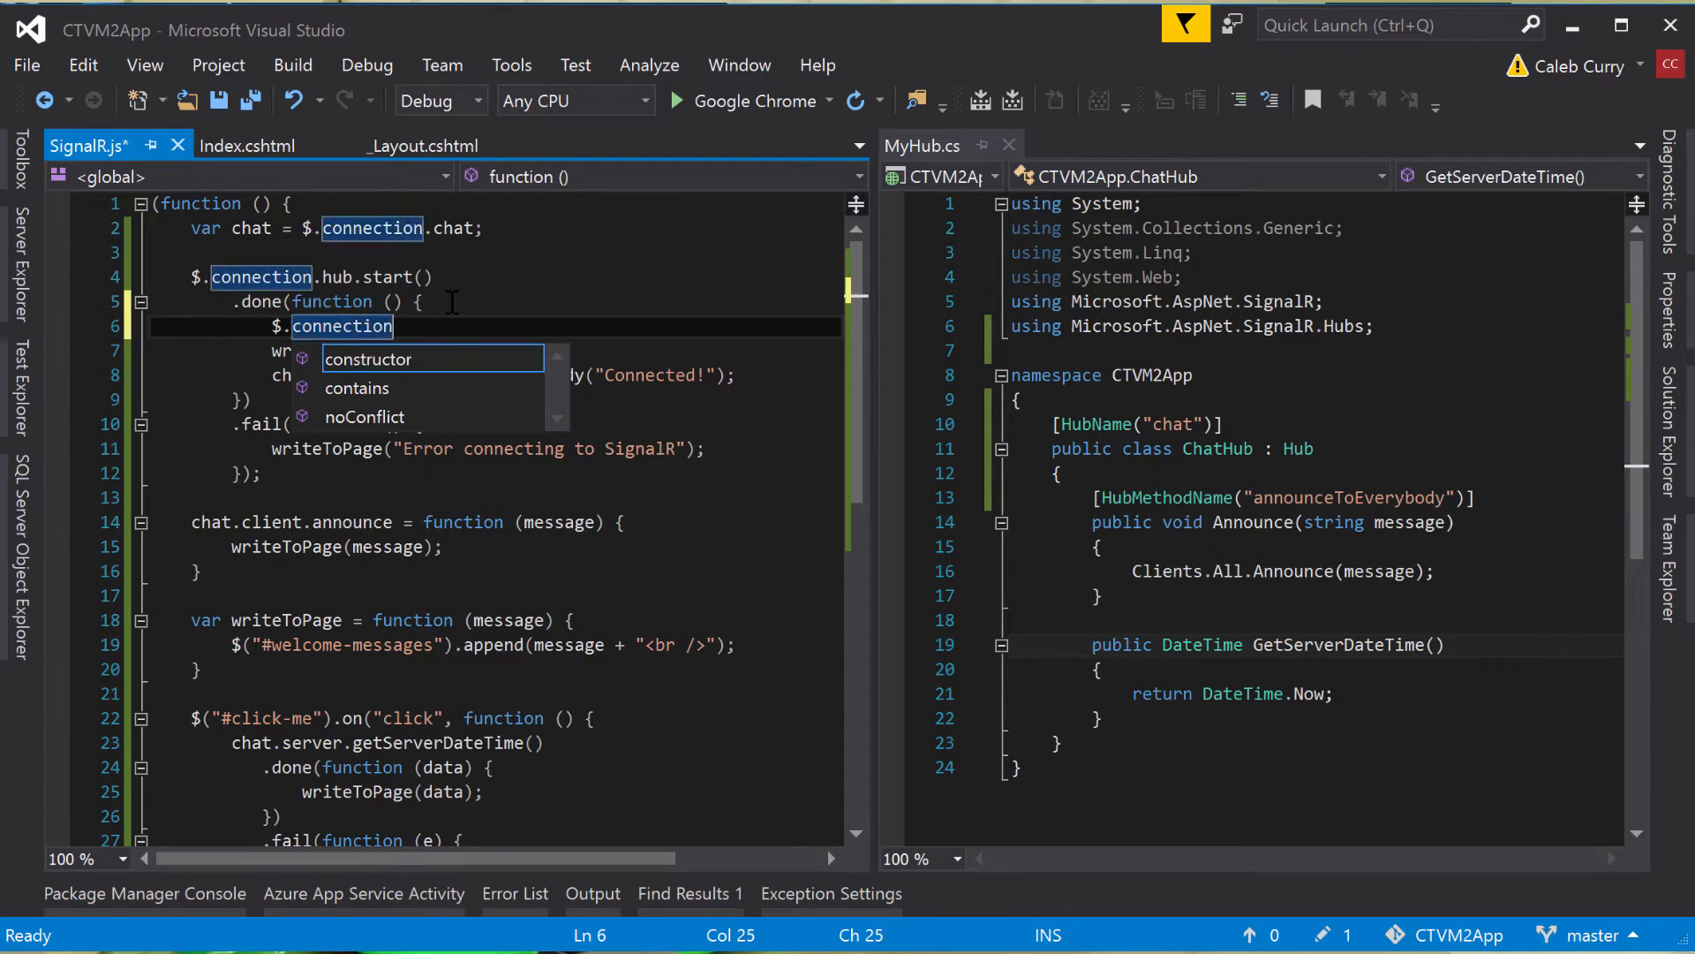
type(".hub.logging")
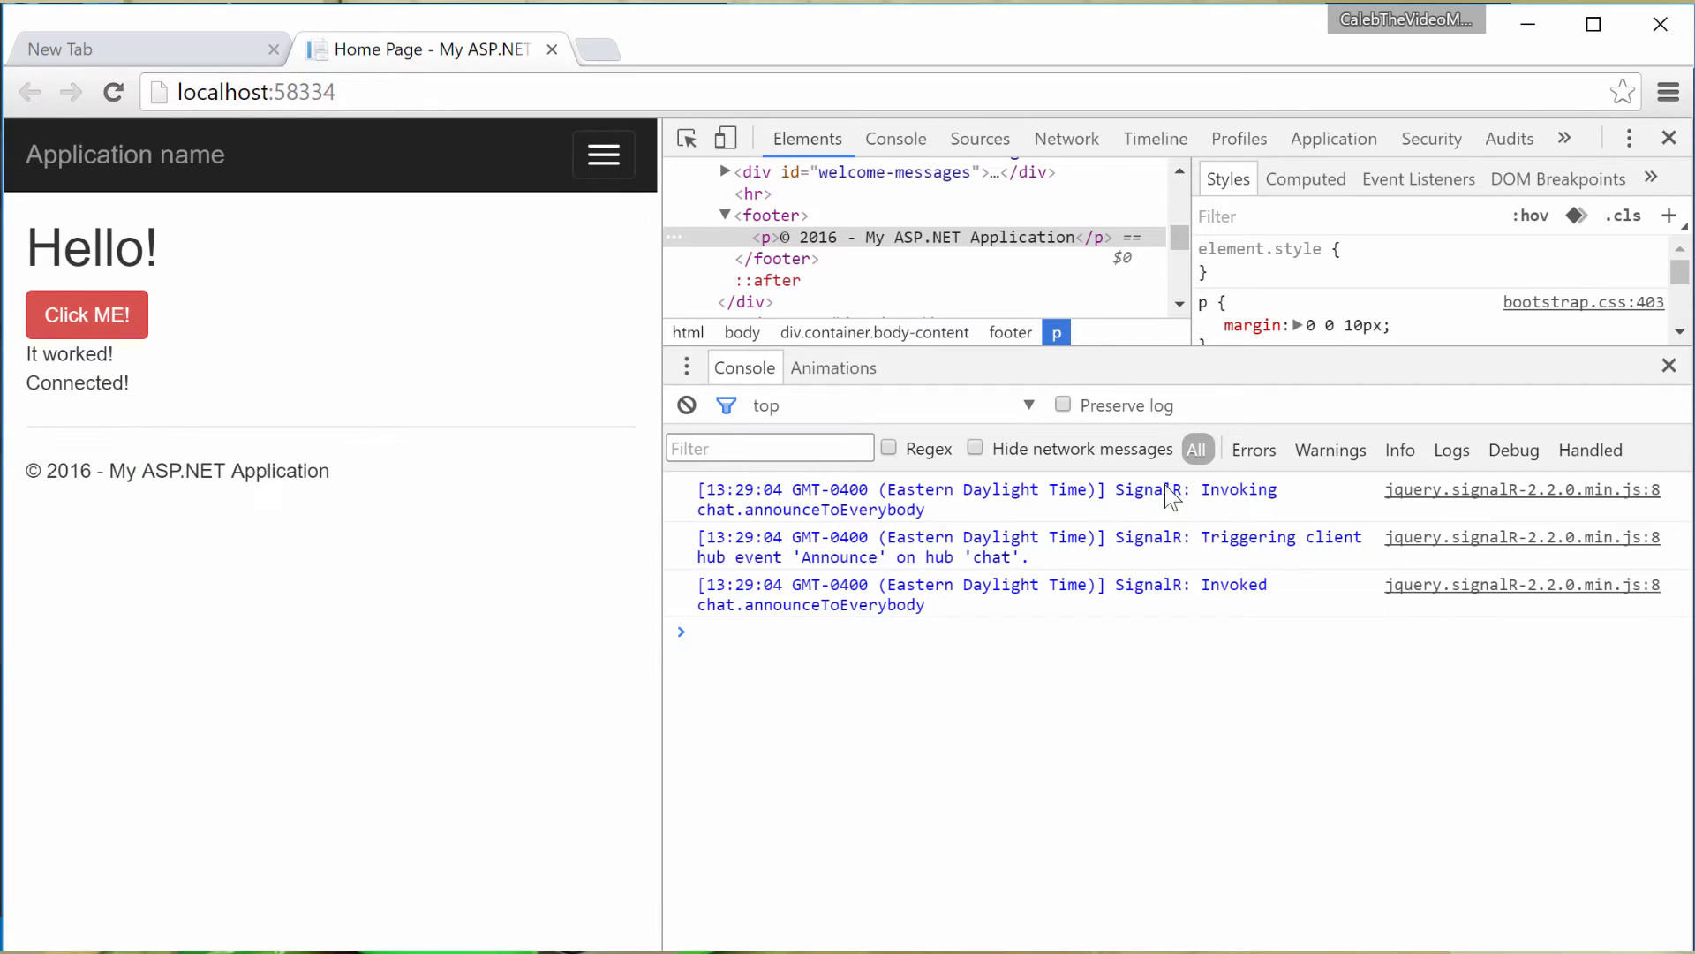
mouse_move(726, 484)
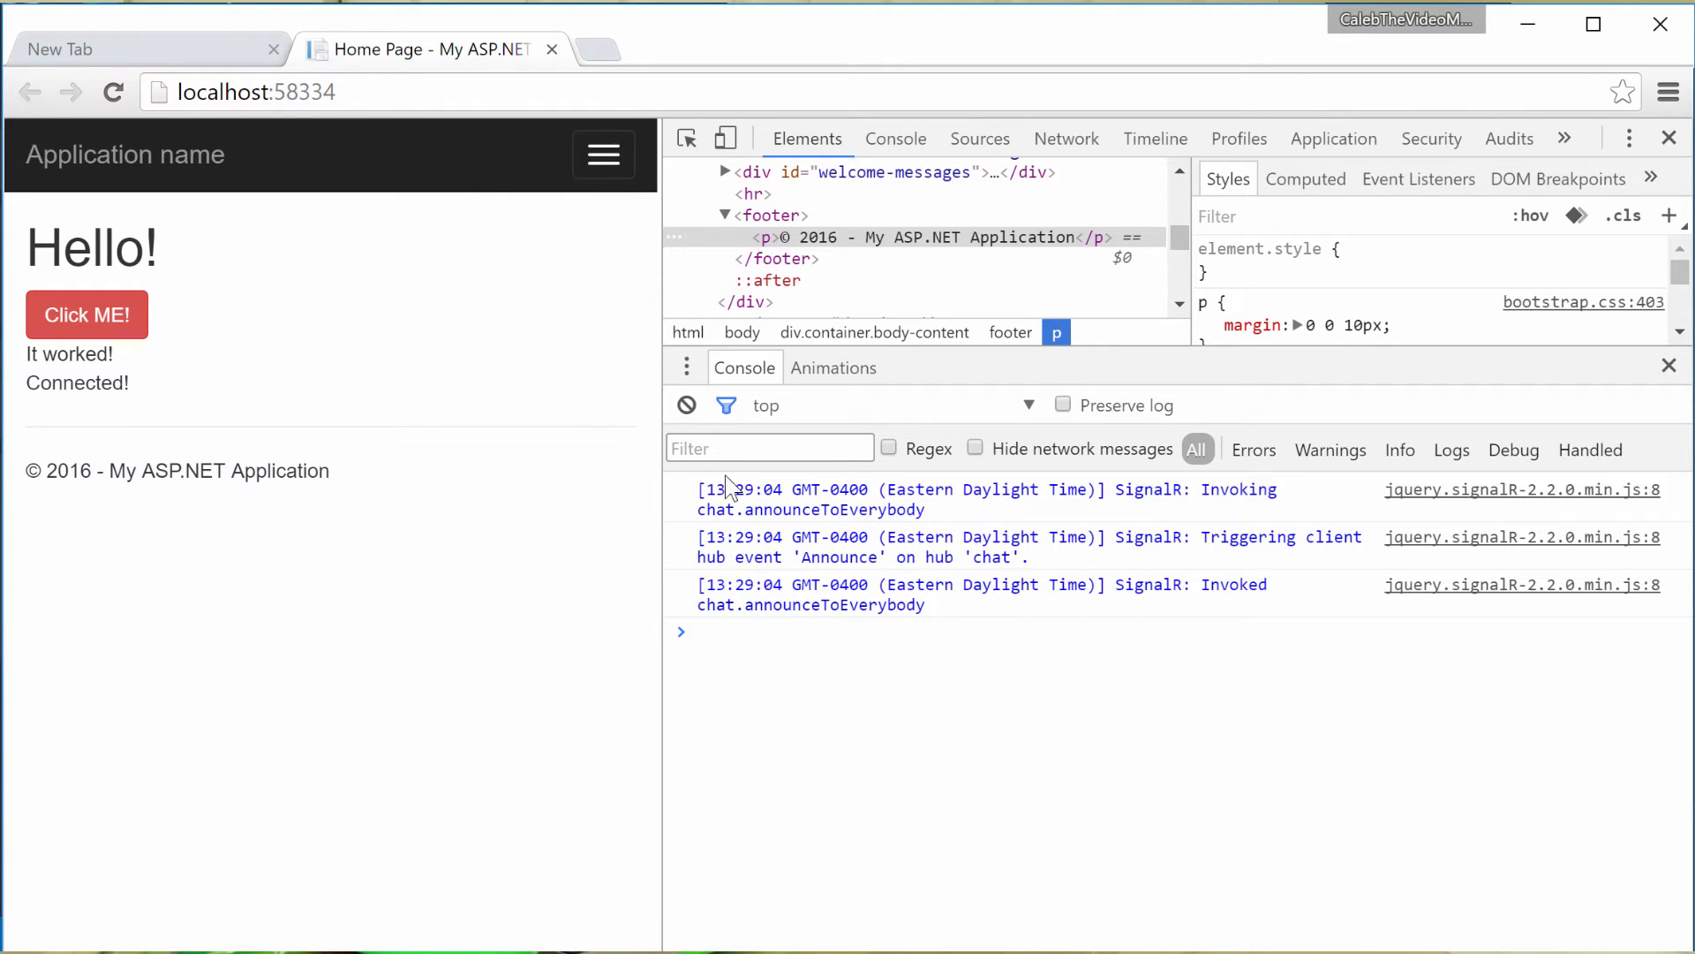
mouse_move(972, 500)
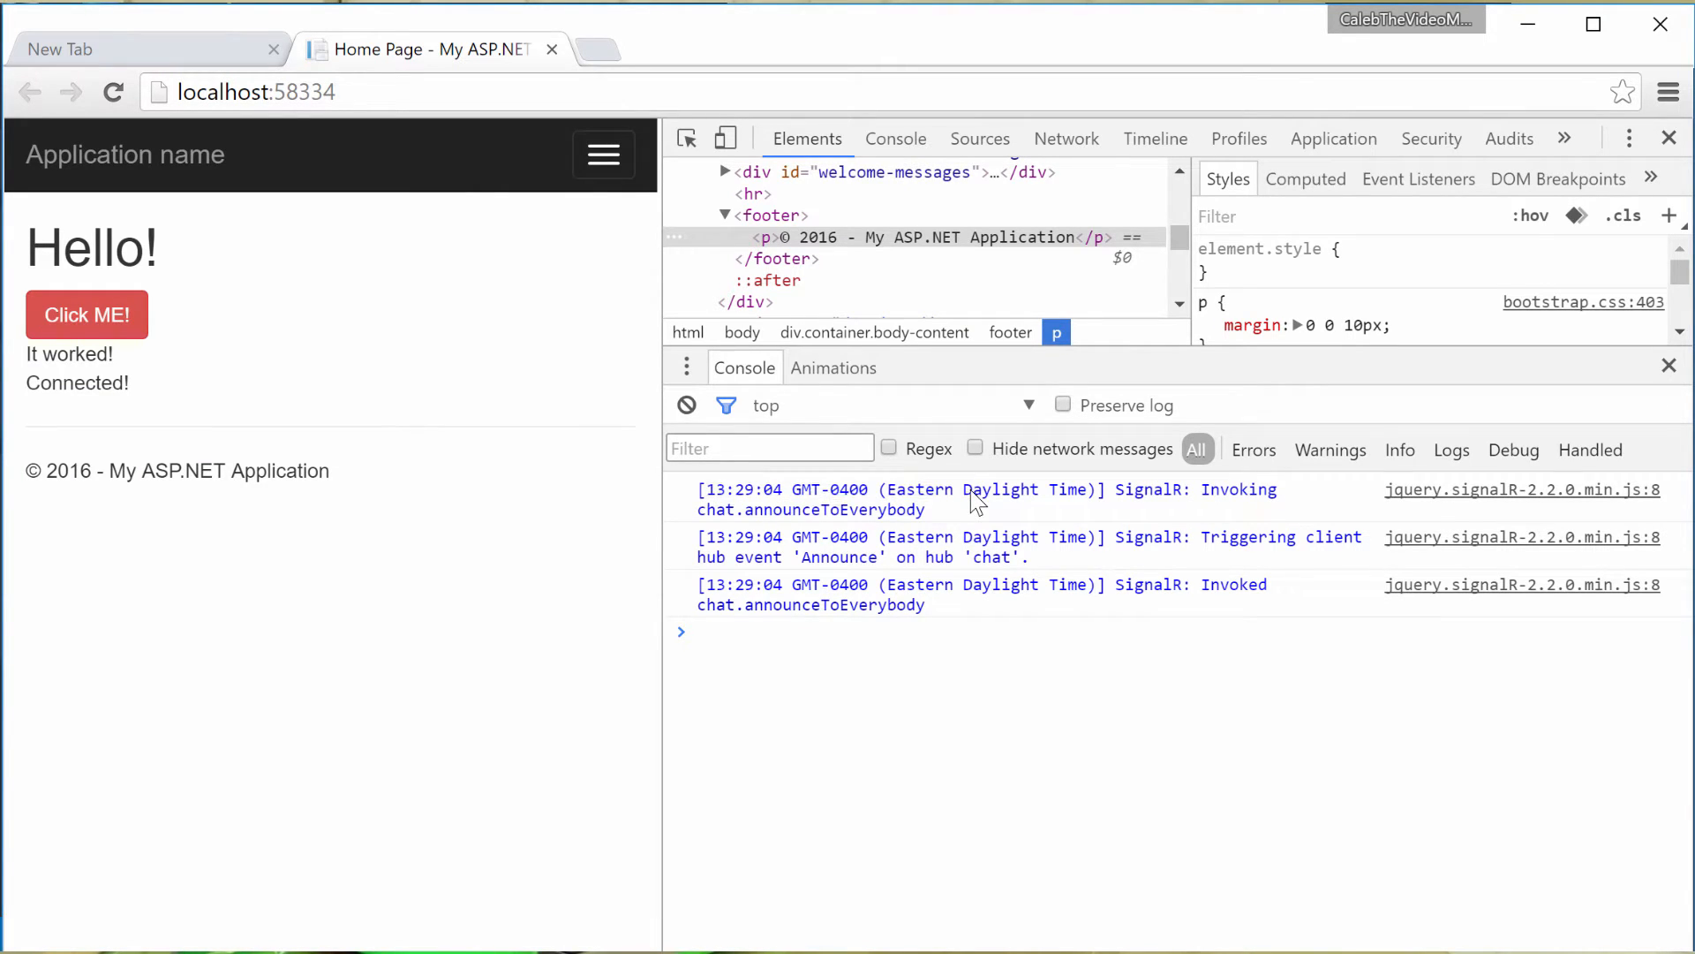
mouse_move(1204, 498)
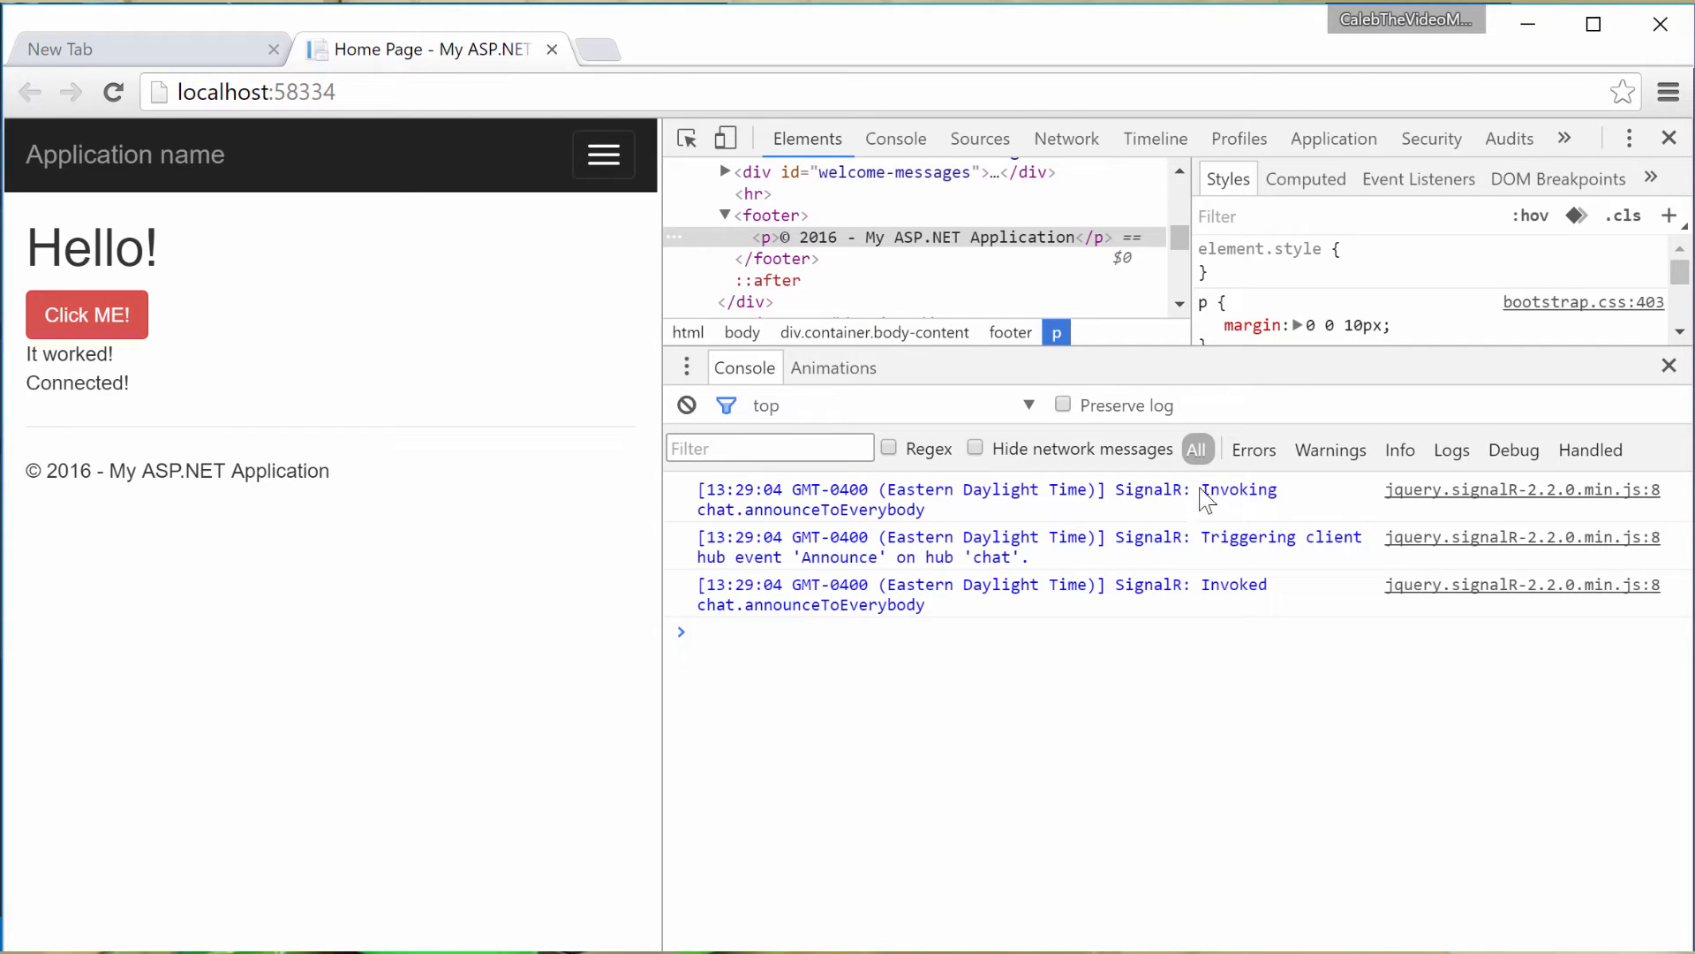
mouse_move(903, 536)
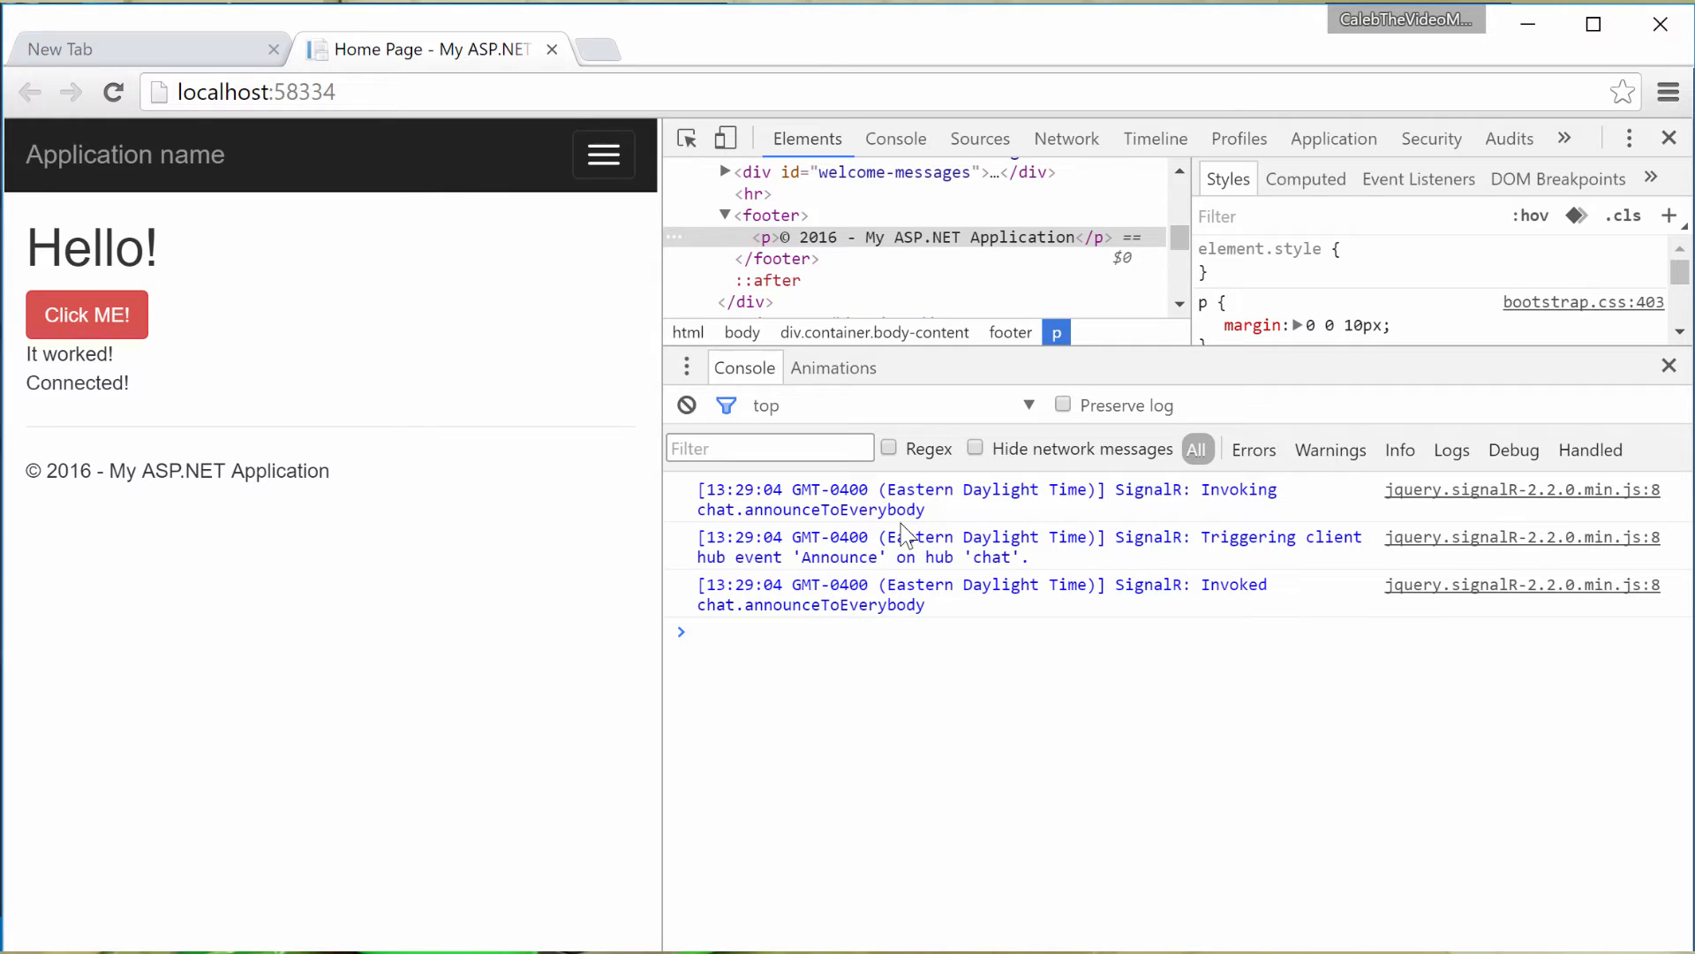
mouse_move(1120, 501)
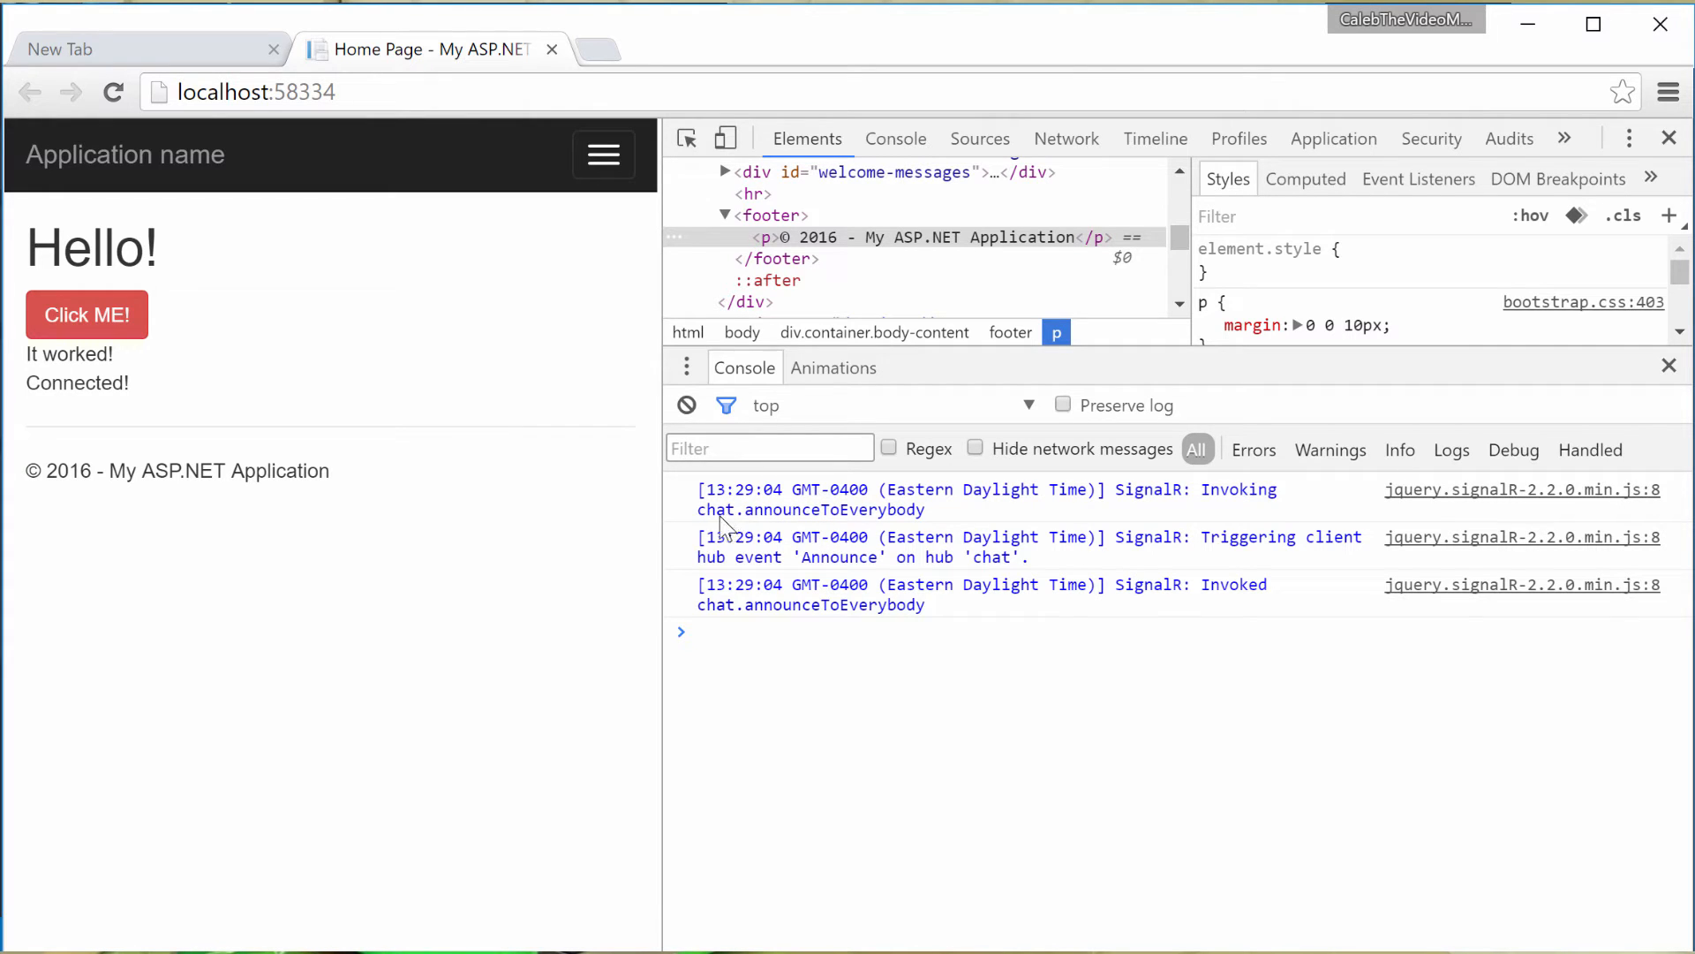
mouse_move(989, 519)
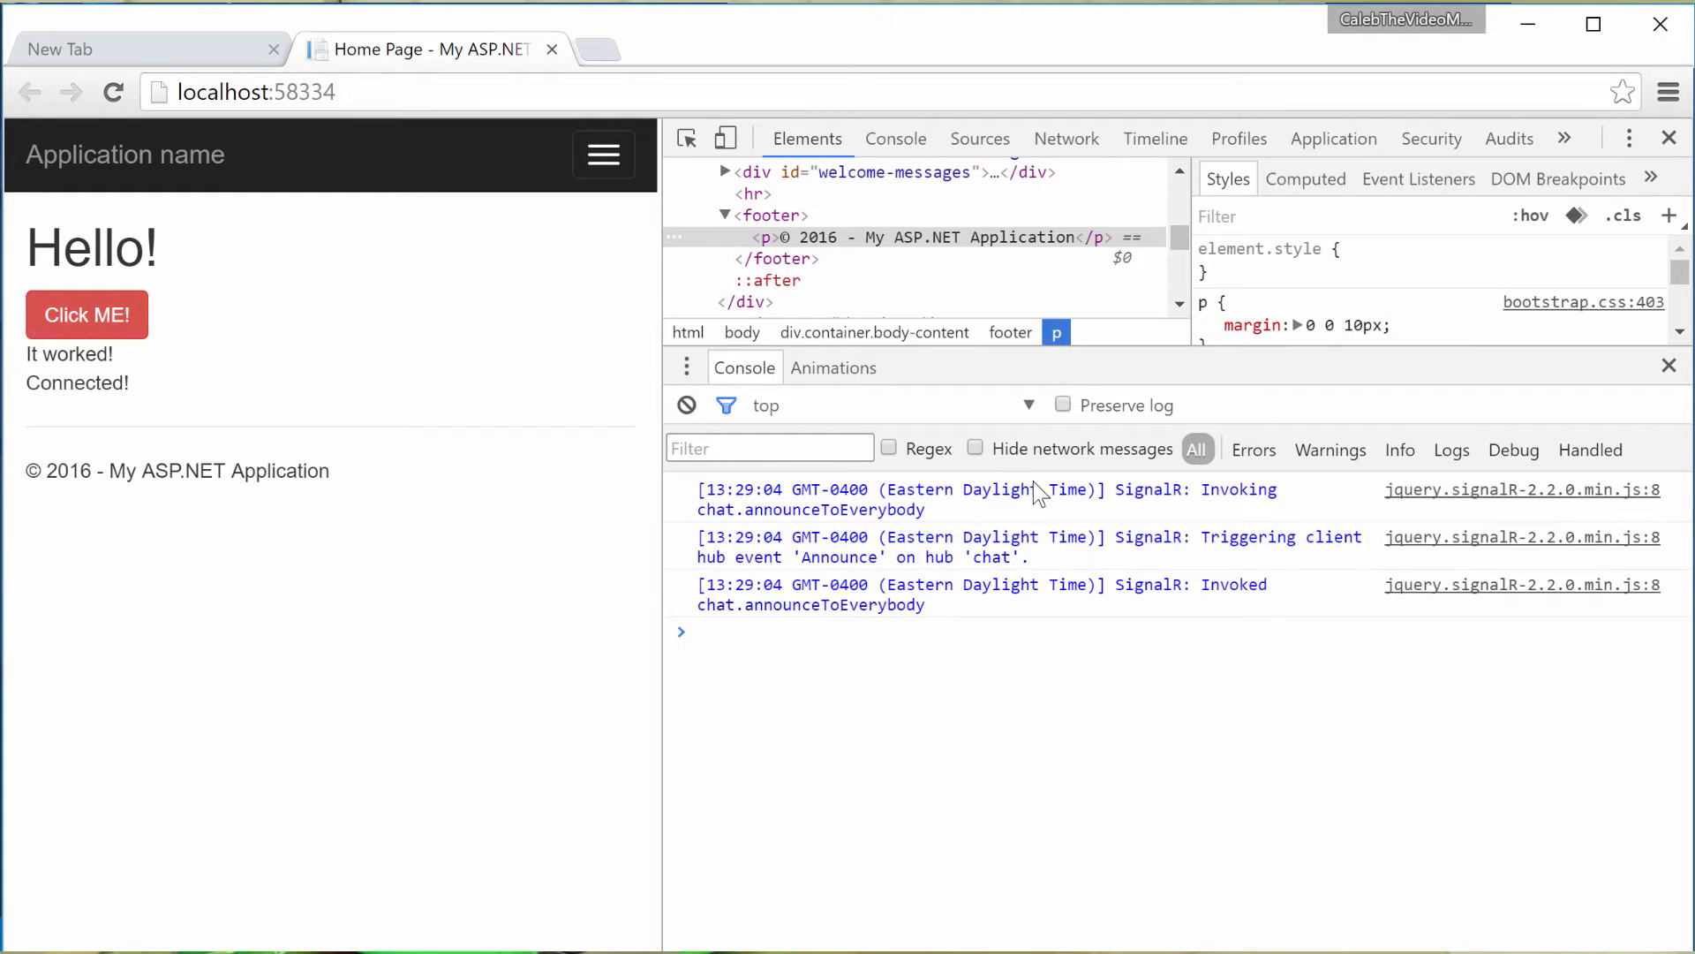
mouse_move(1323, 561)
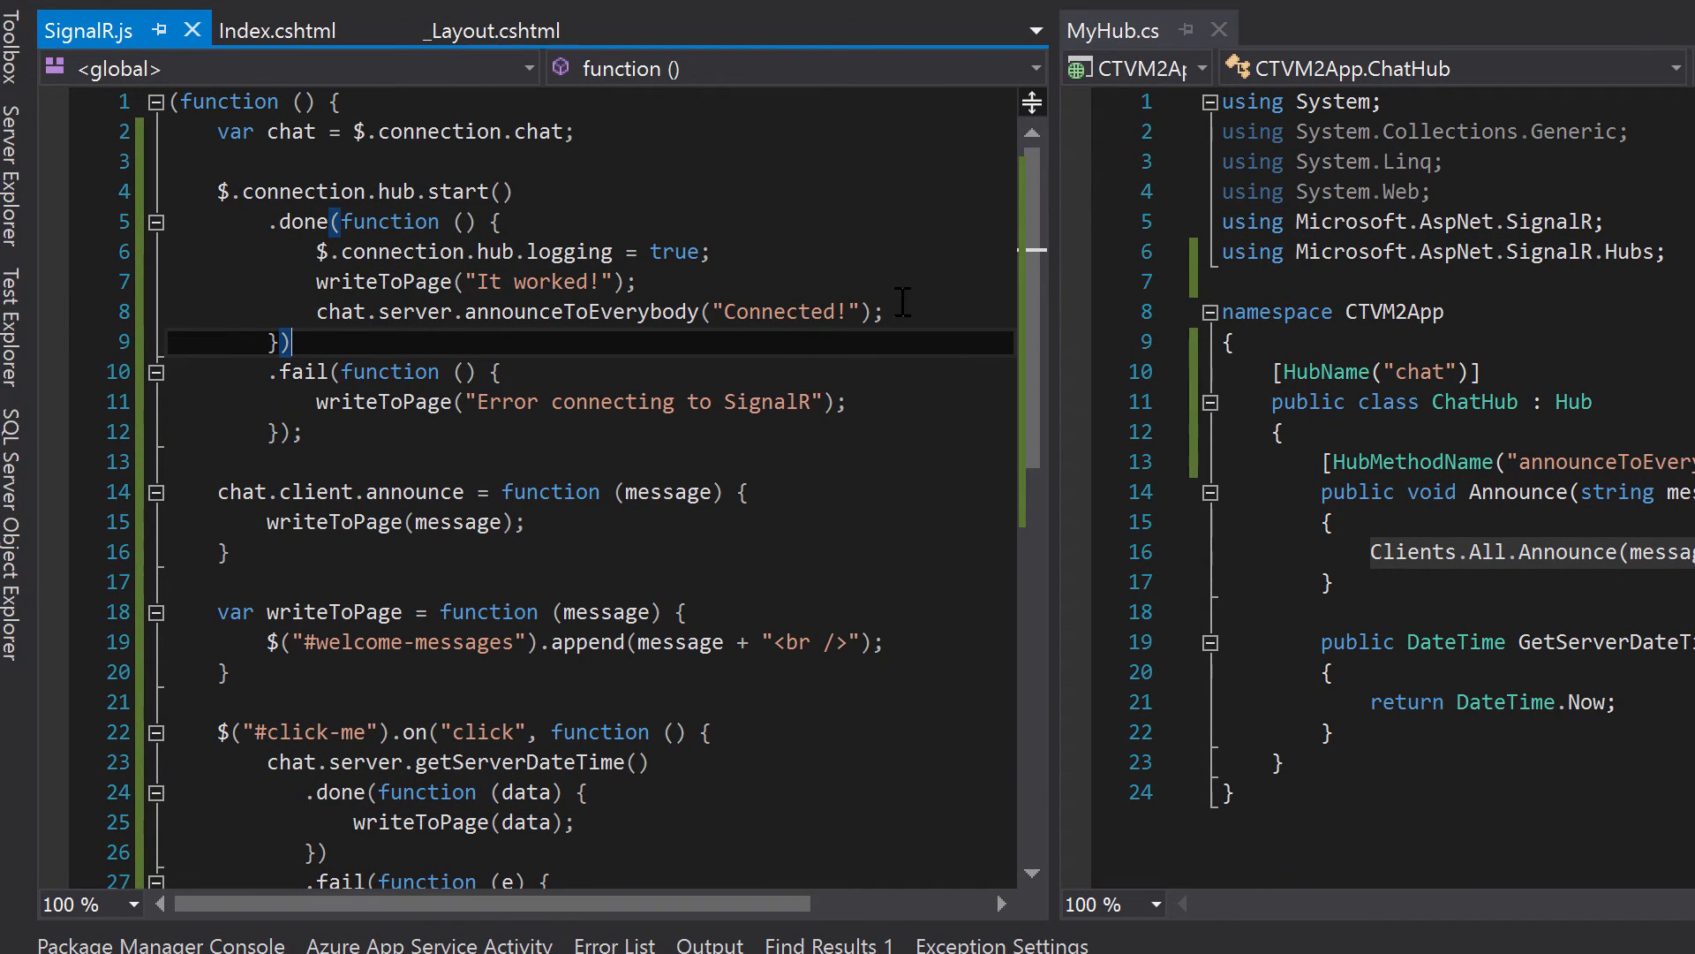
Add a $.connection.hub.log("Connected") line after writeToPage("It worked!").
key("Enter")
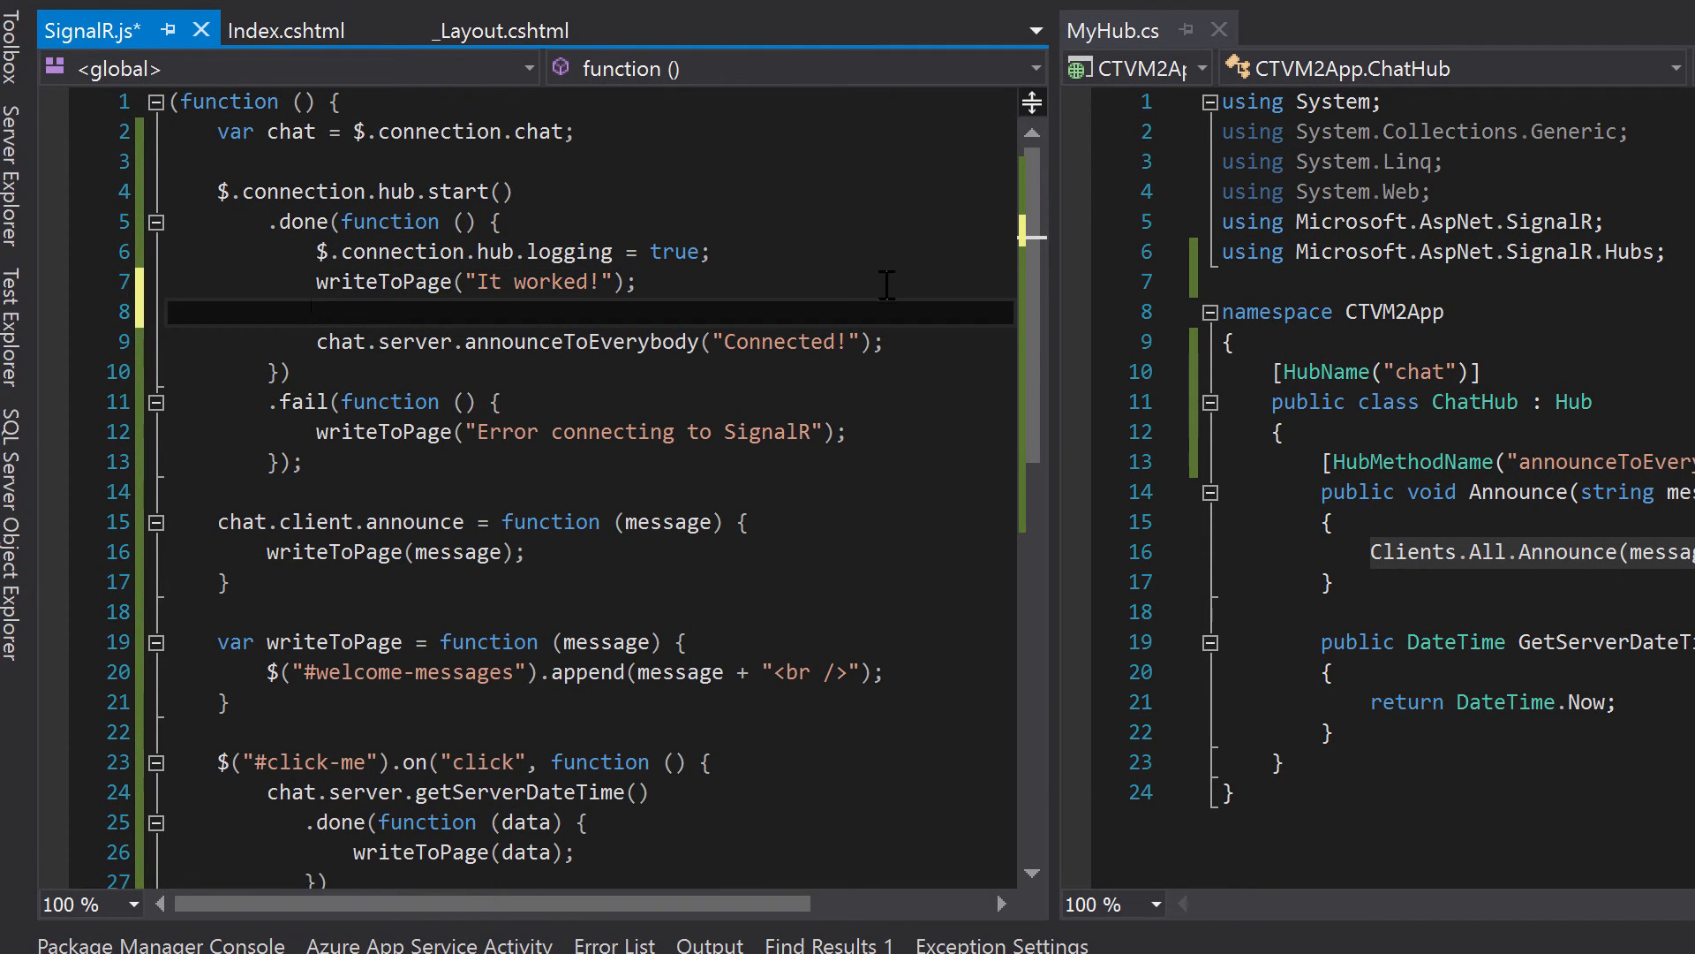
type("$connection.hub.log\"();")
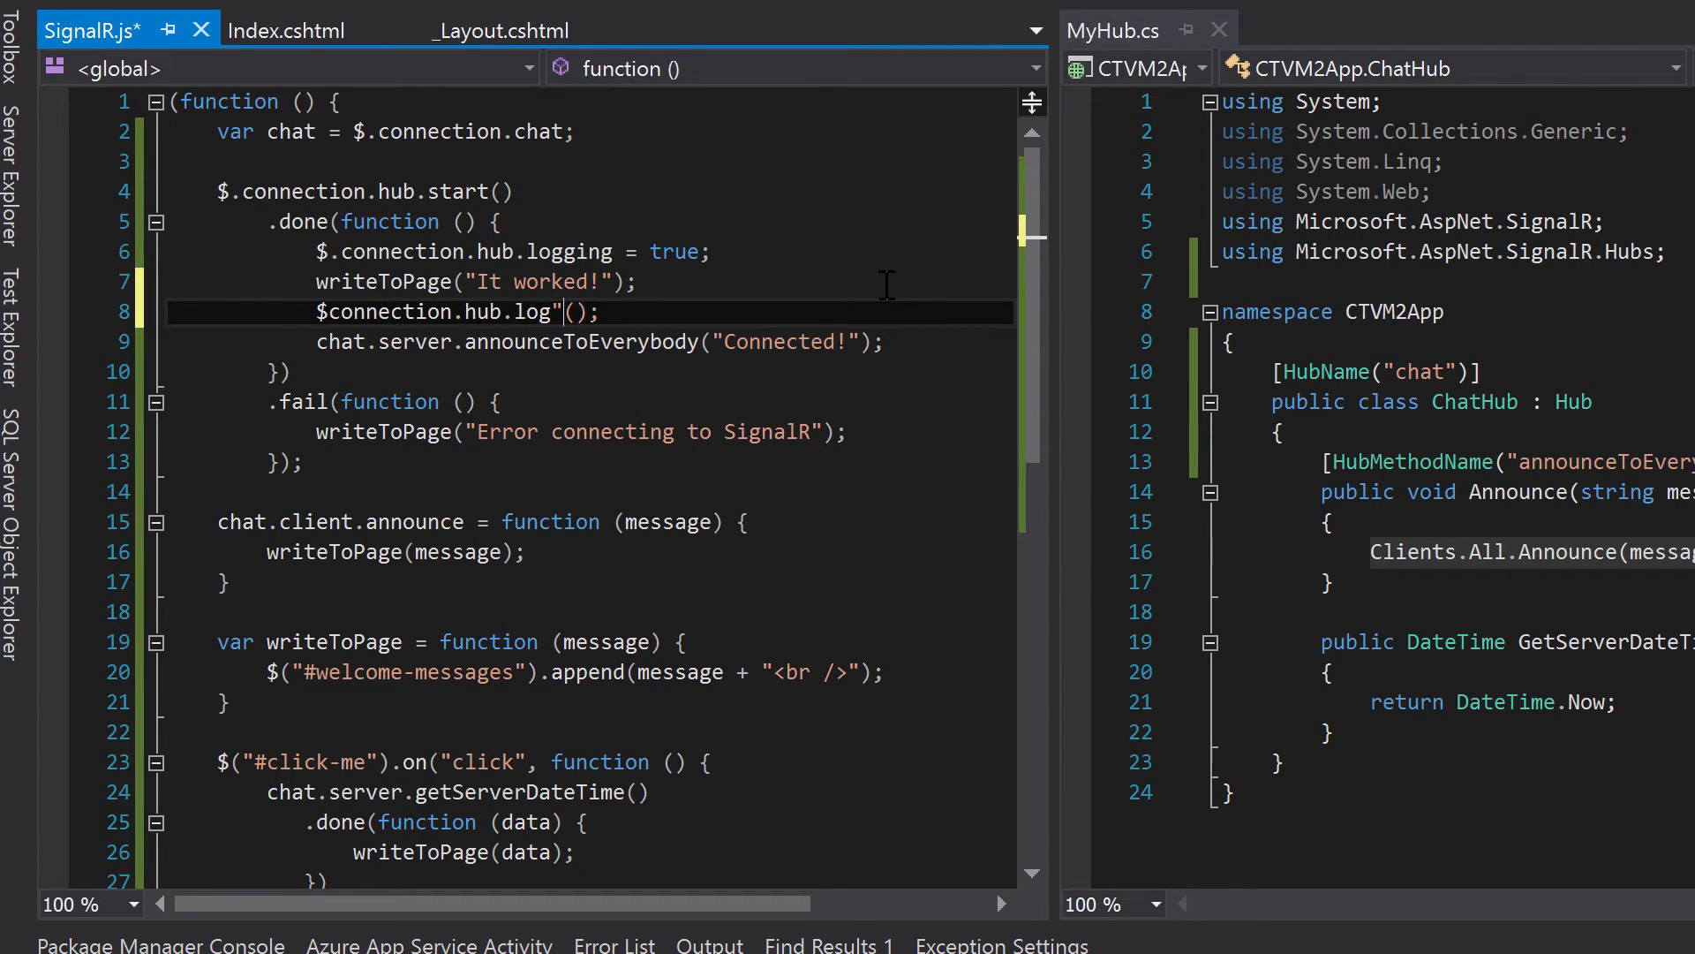
type("\"")
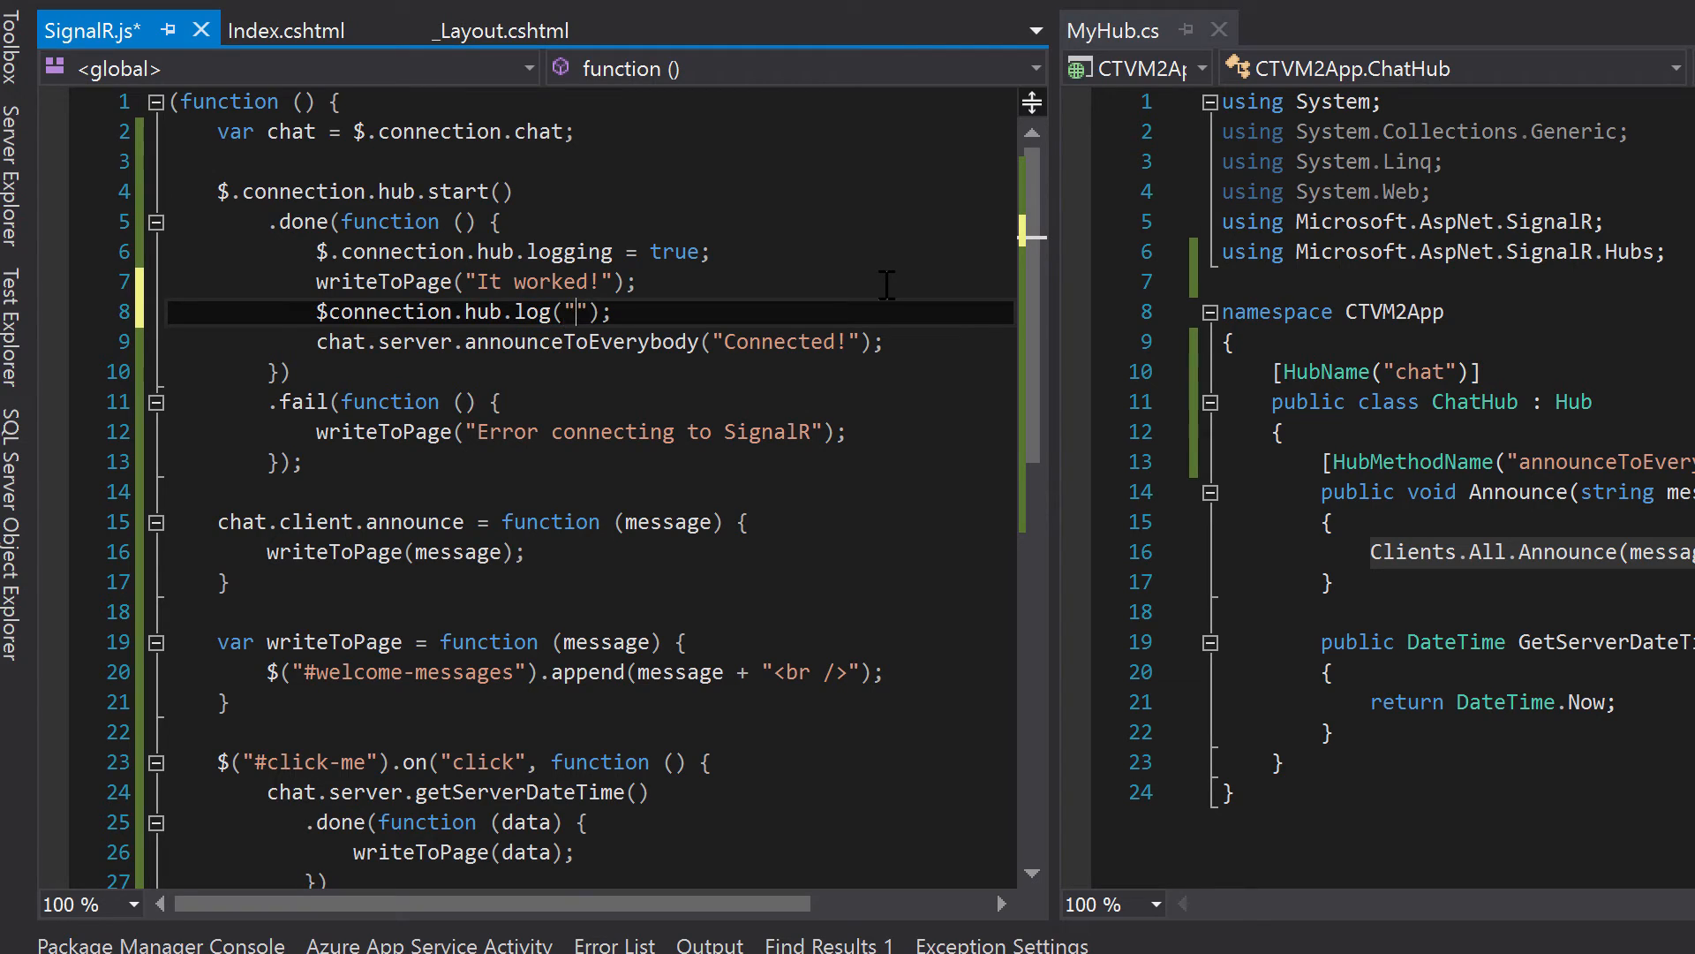
type("Connected")
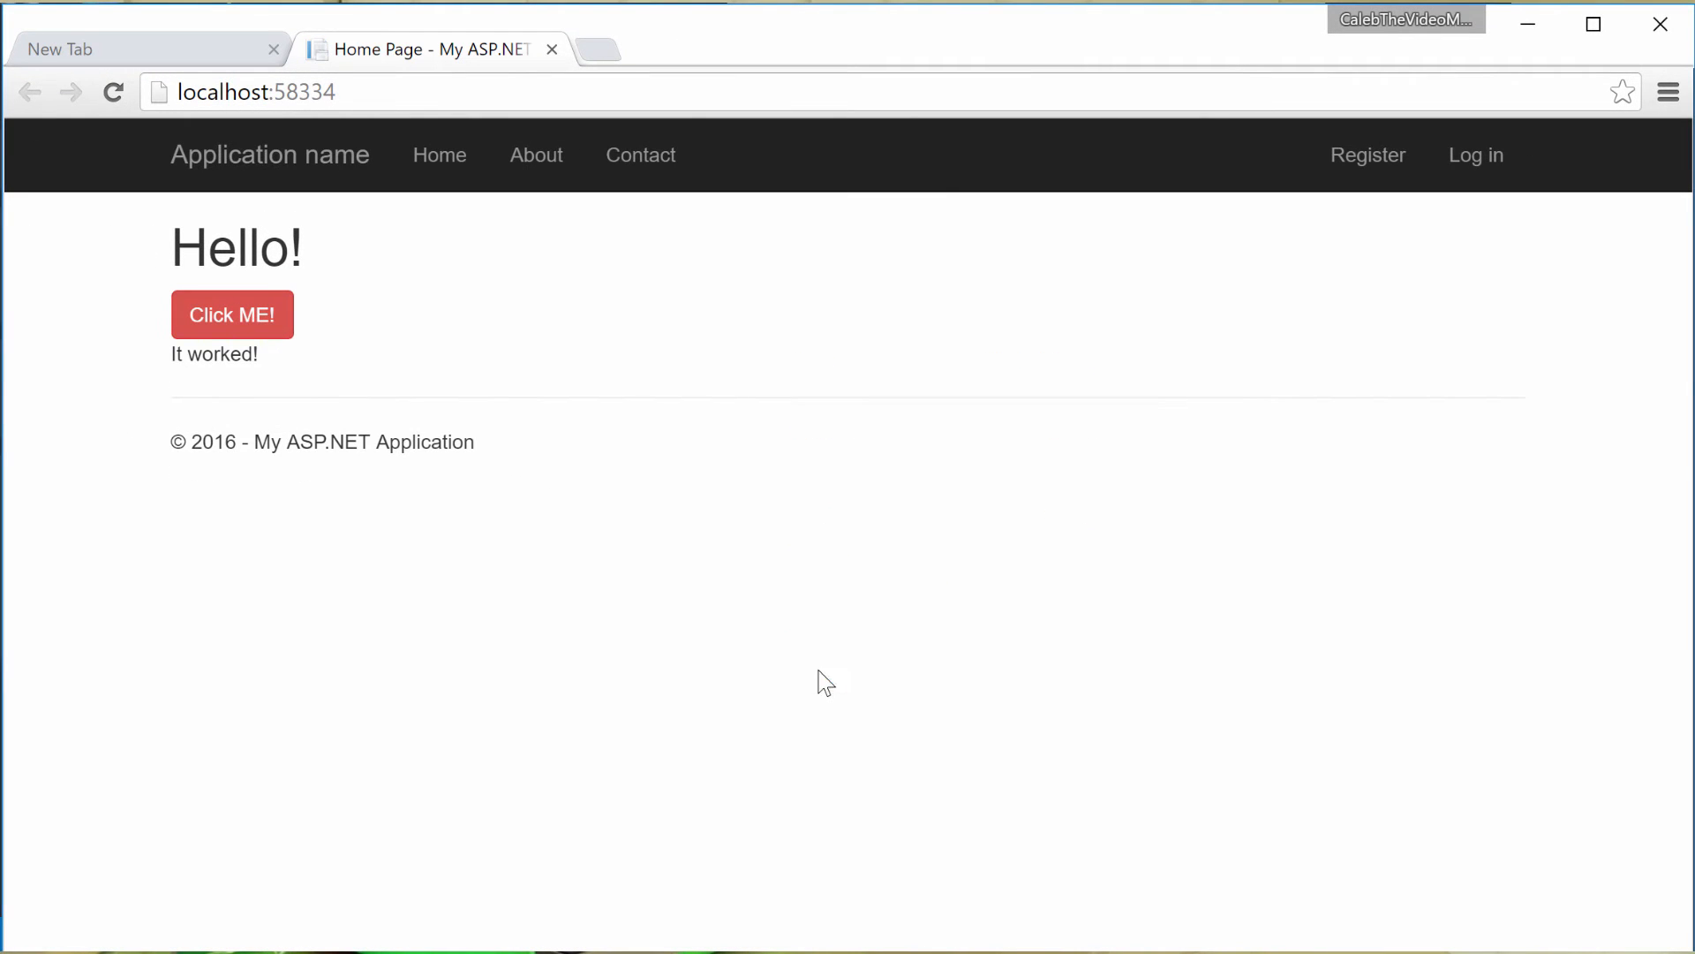
Open DevTools with F12 and select the SignalR: Connected! console entry.
key("F12")
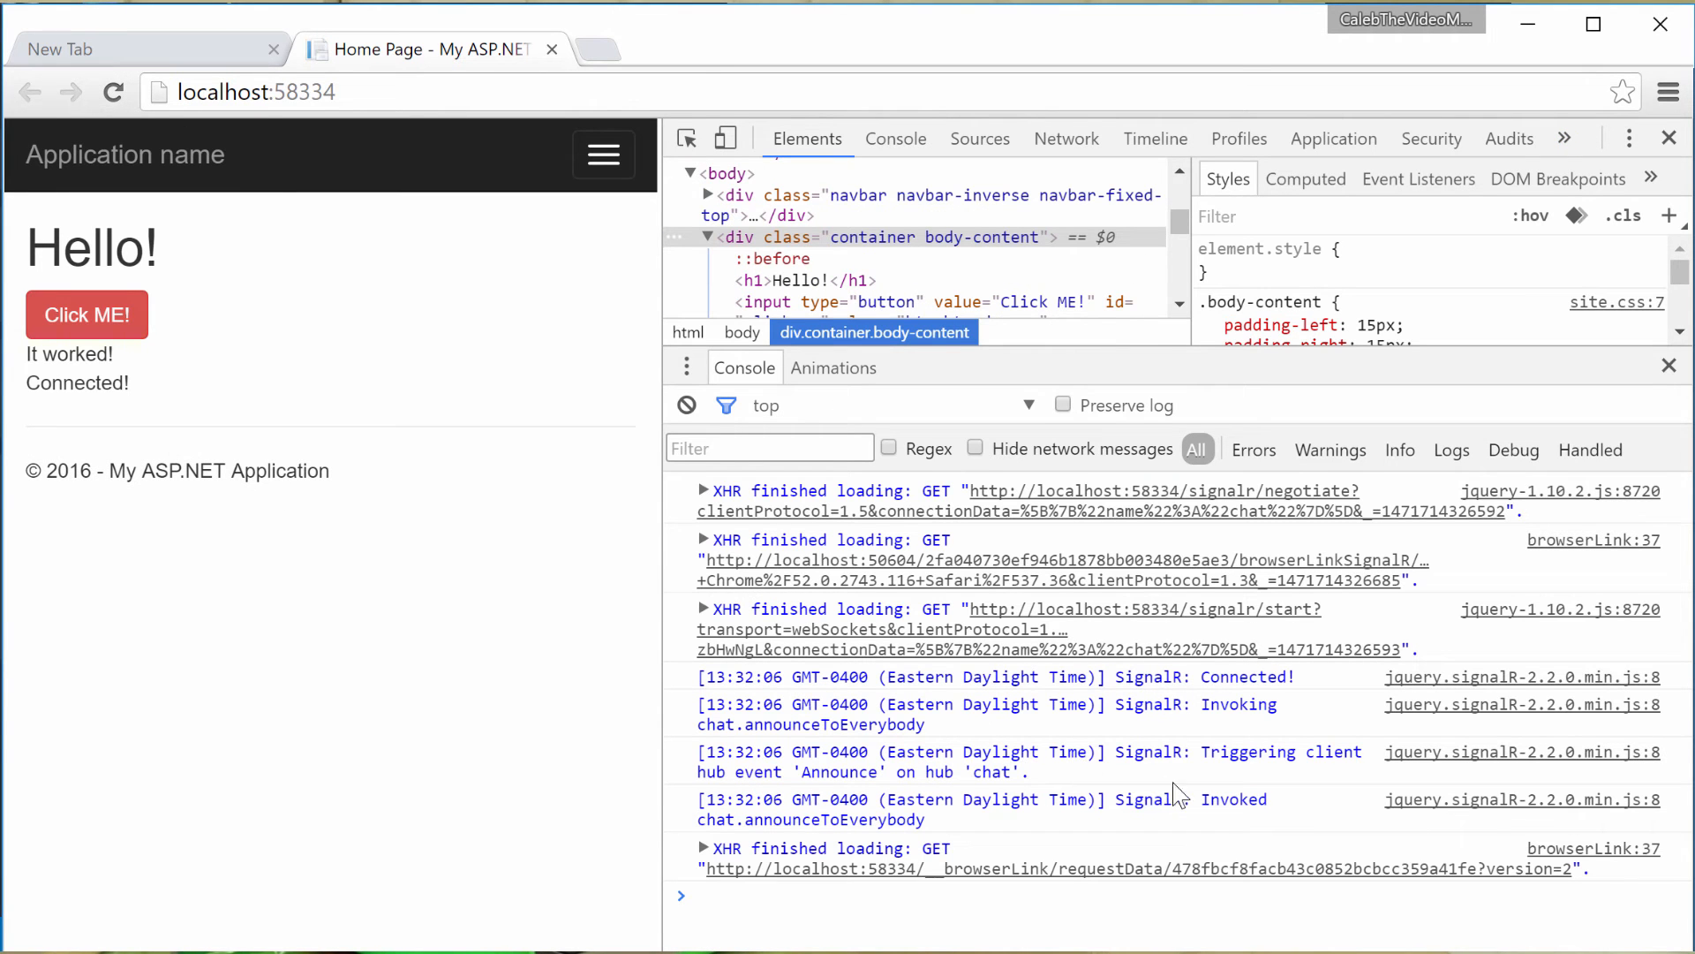
double_click(1248, 677)
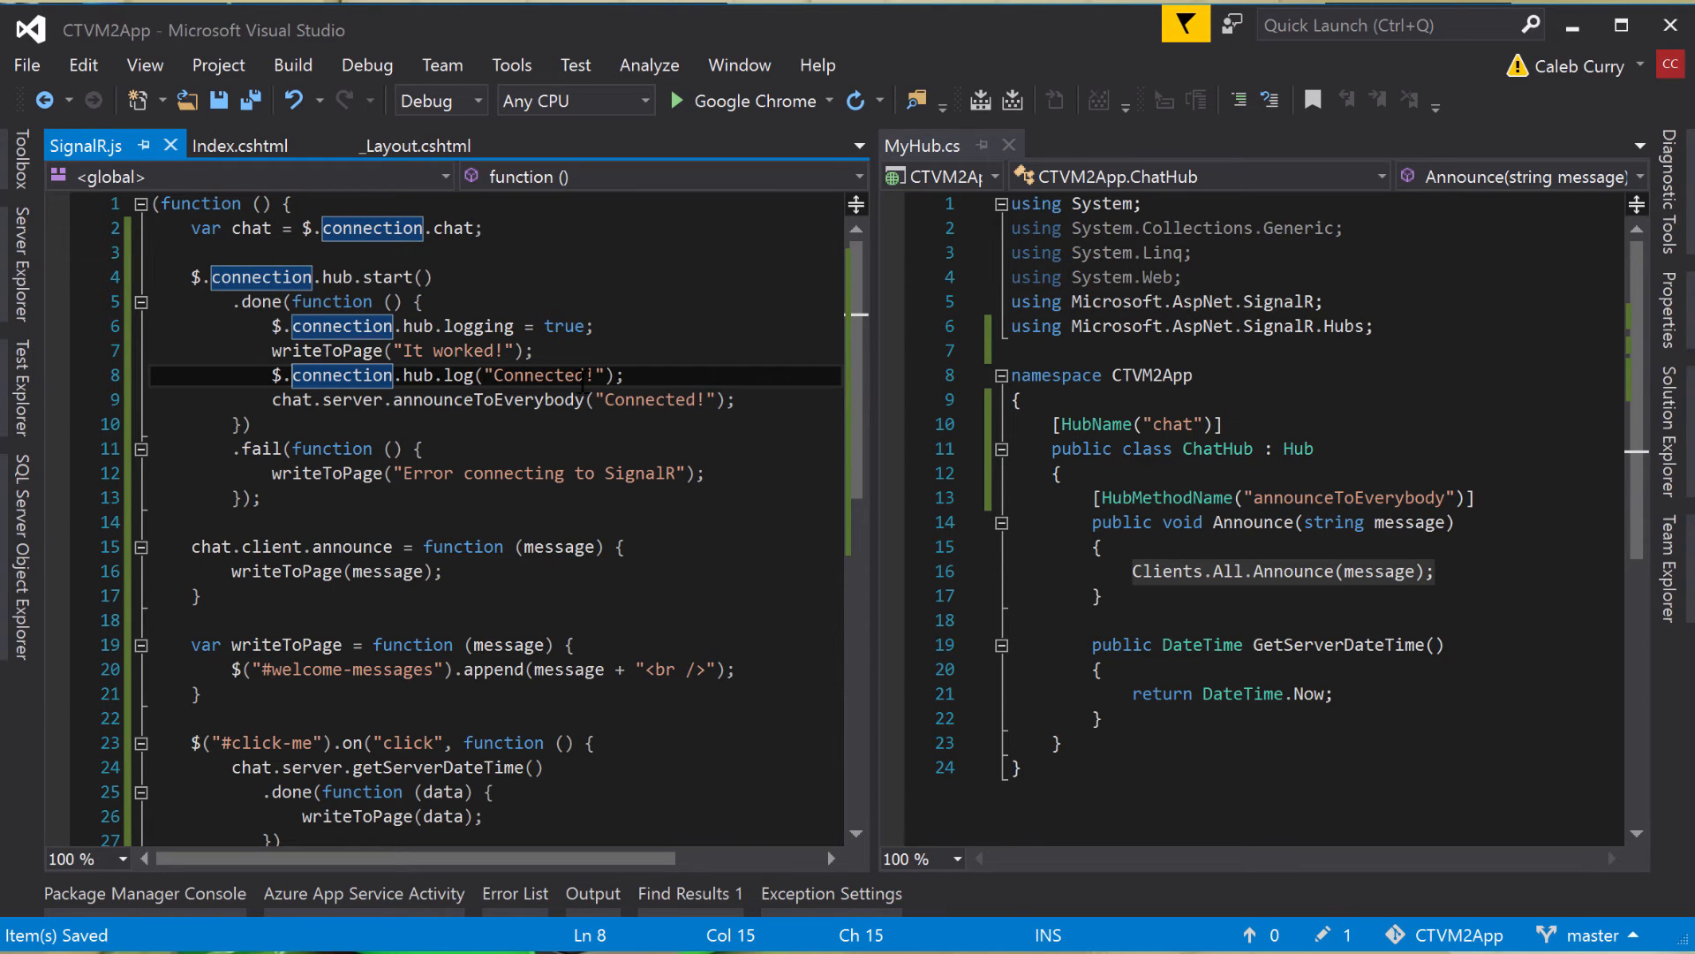
Type console.log("Hello"); after the Connected! hub log.
type("console.o")
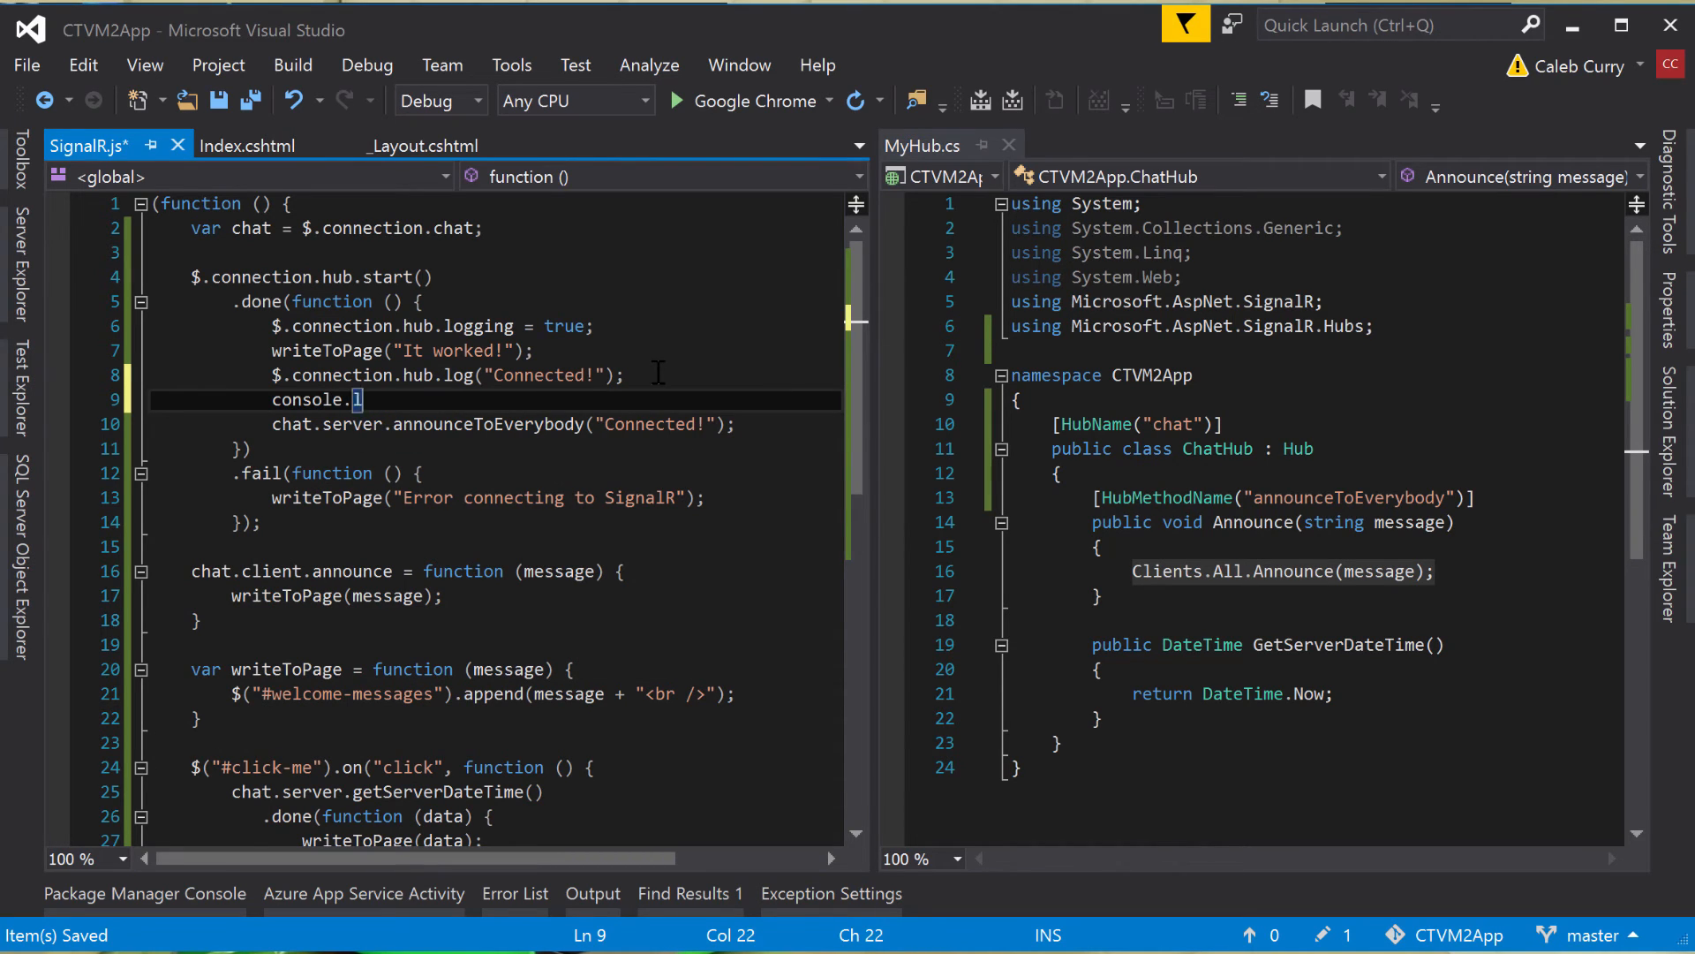
type("og();")
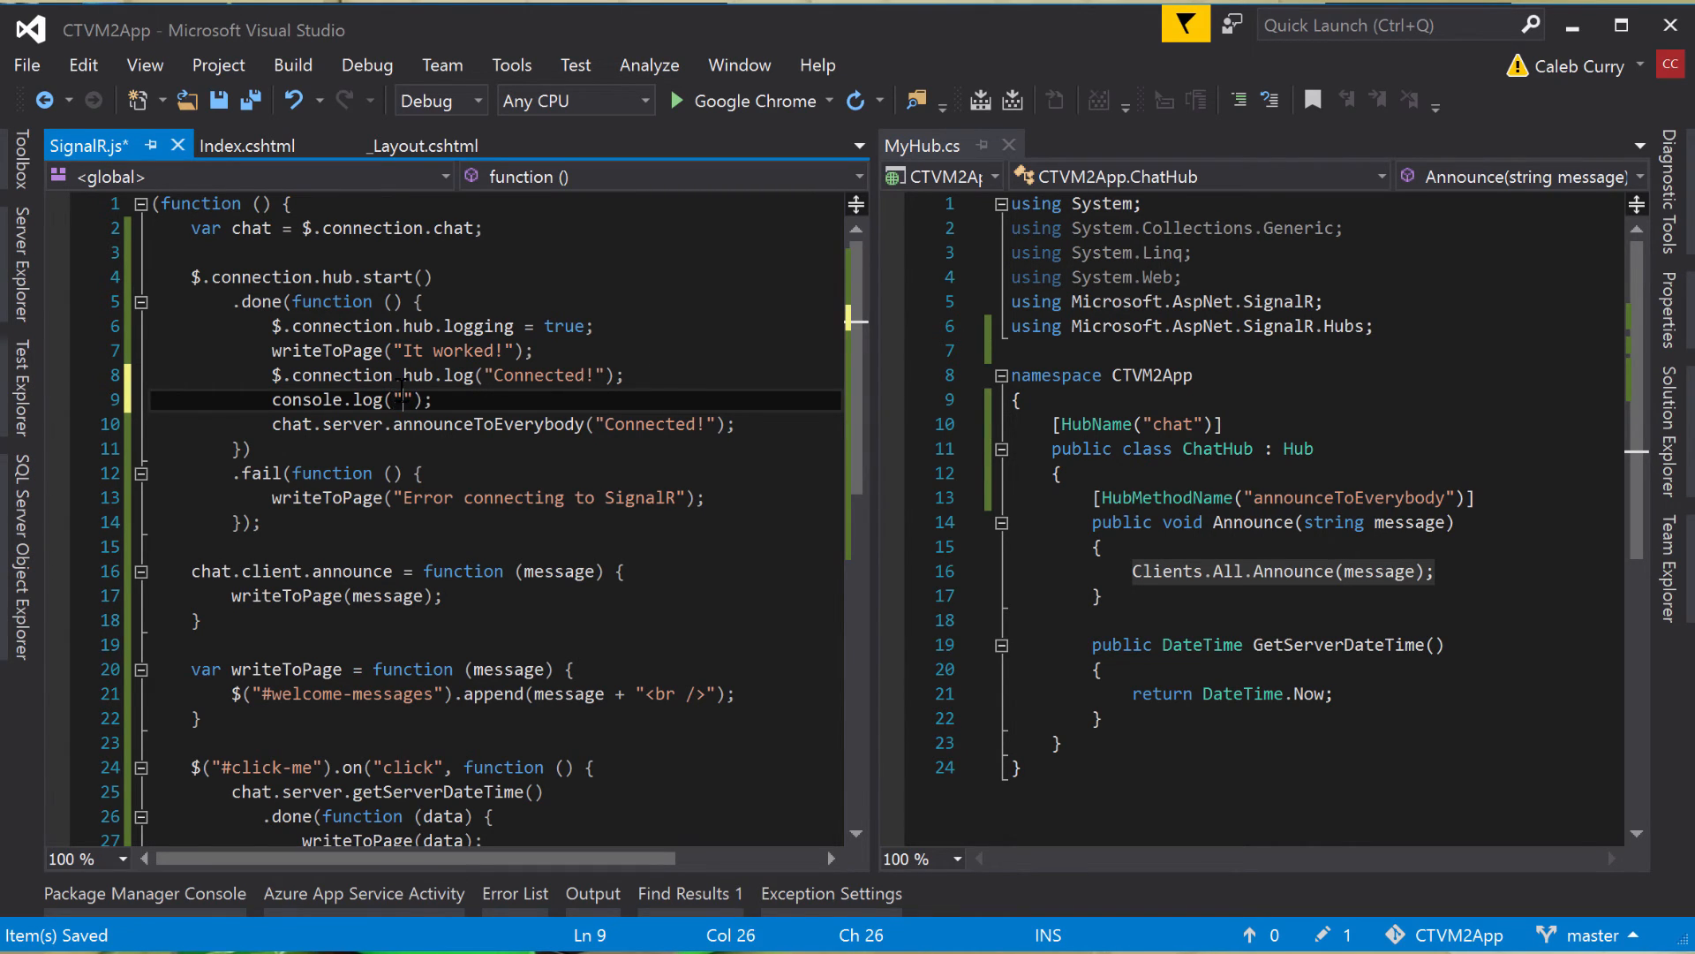
type("Hello")
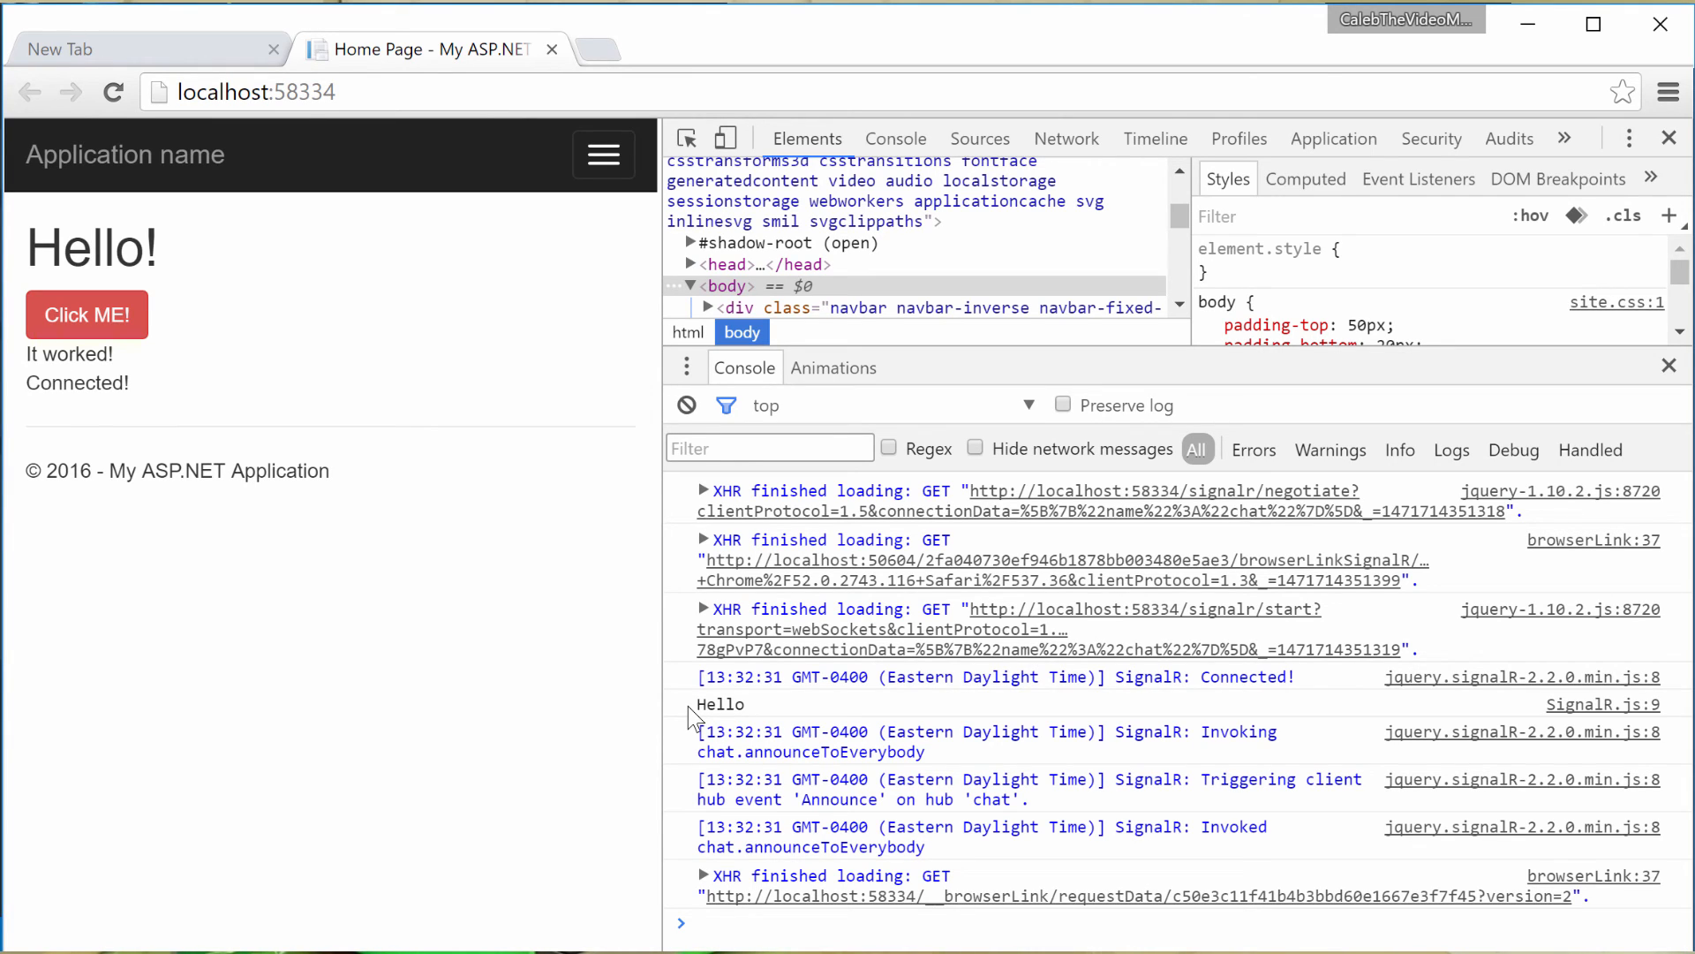
mouse_move(907, 793)
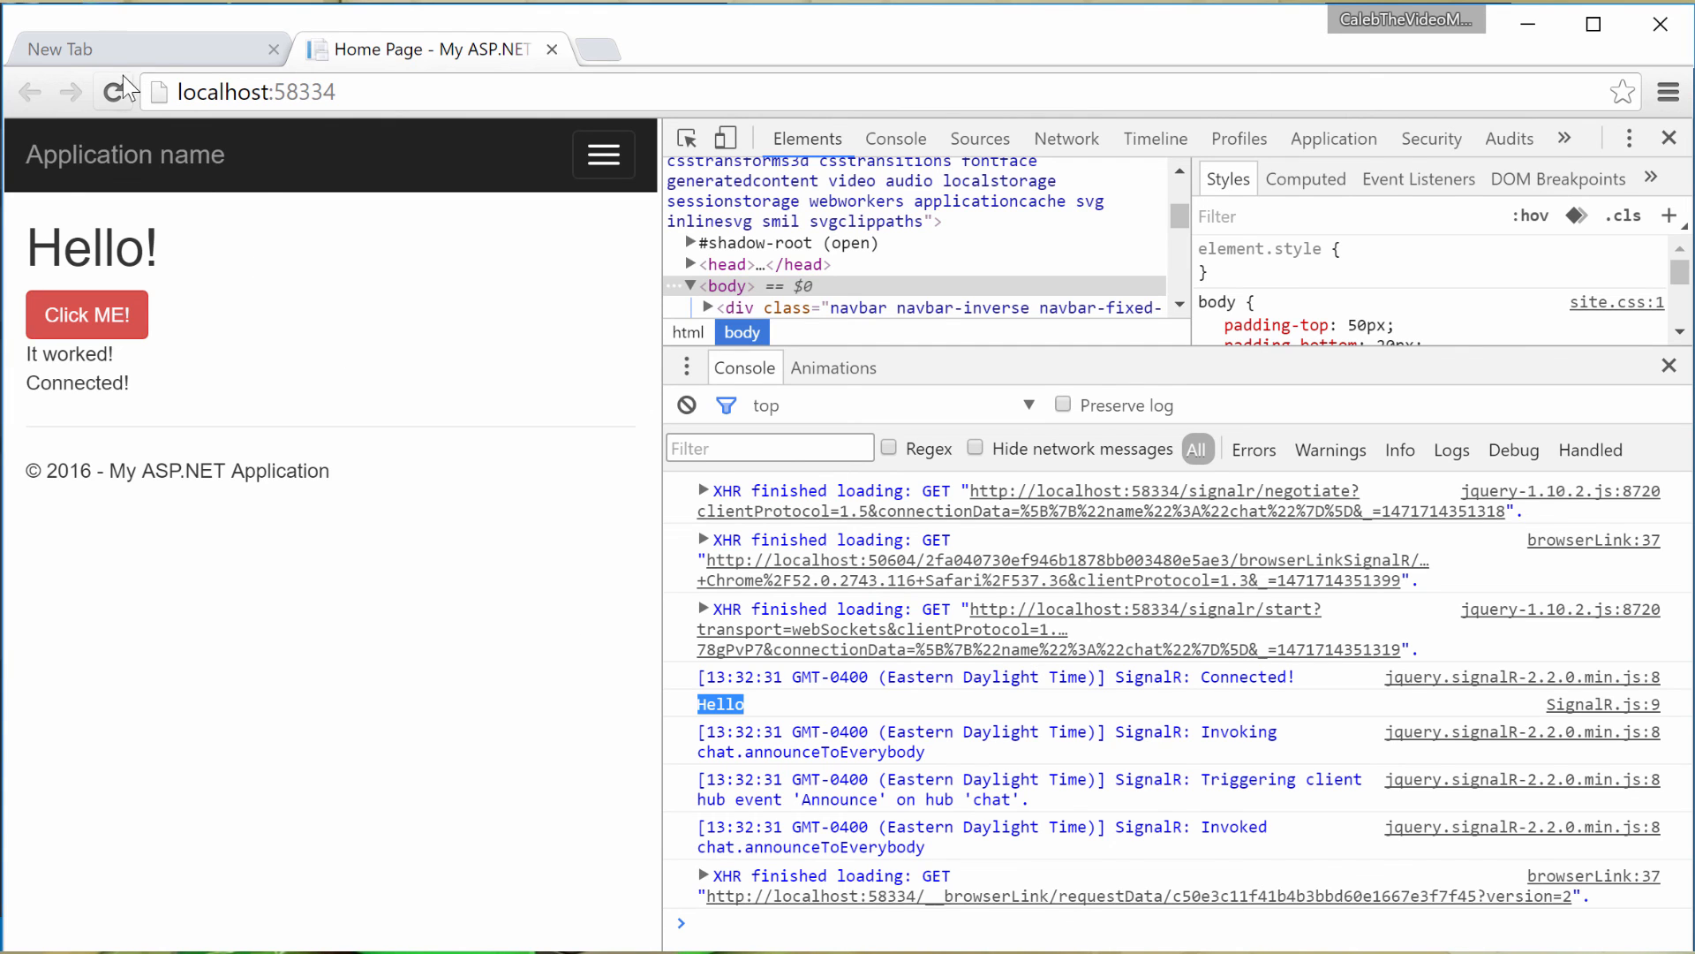
Reload Chrome and select the Hello message in the DevTools console.
left_click(113, 92)
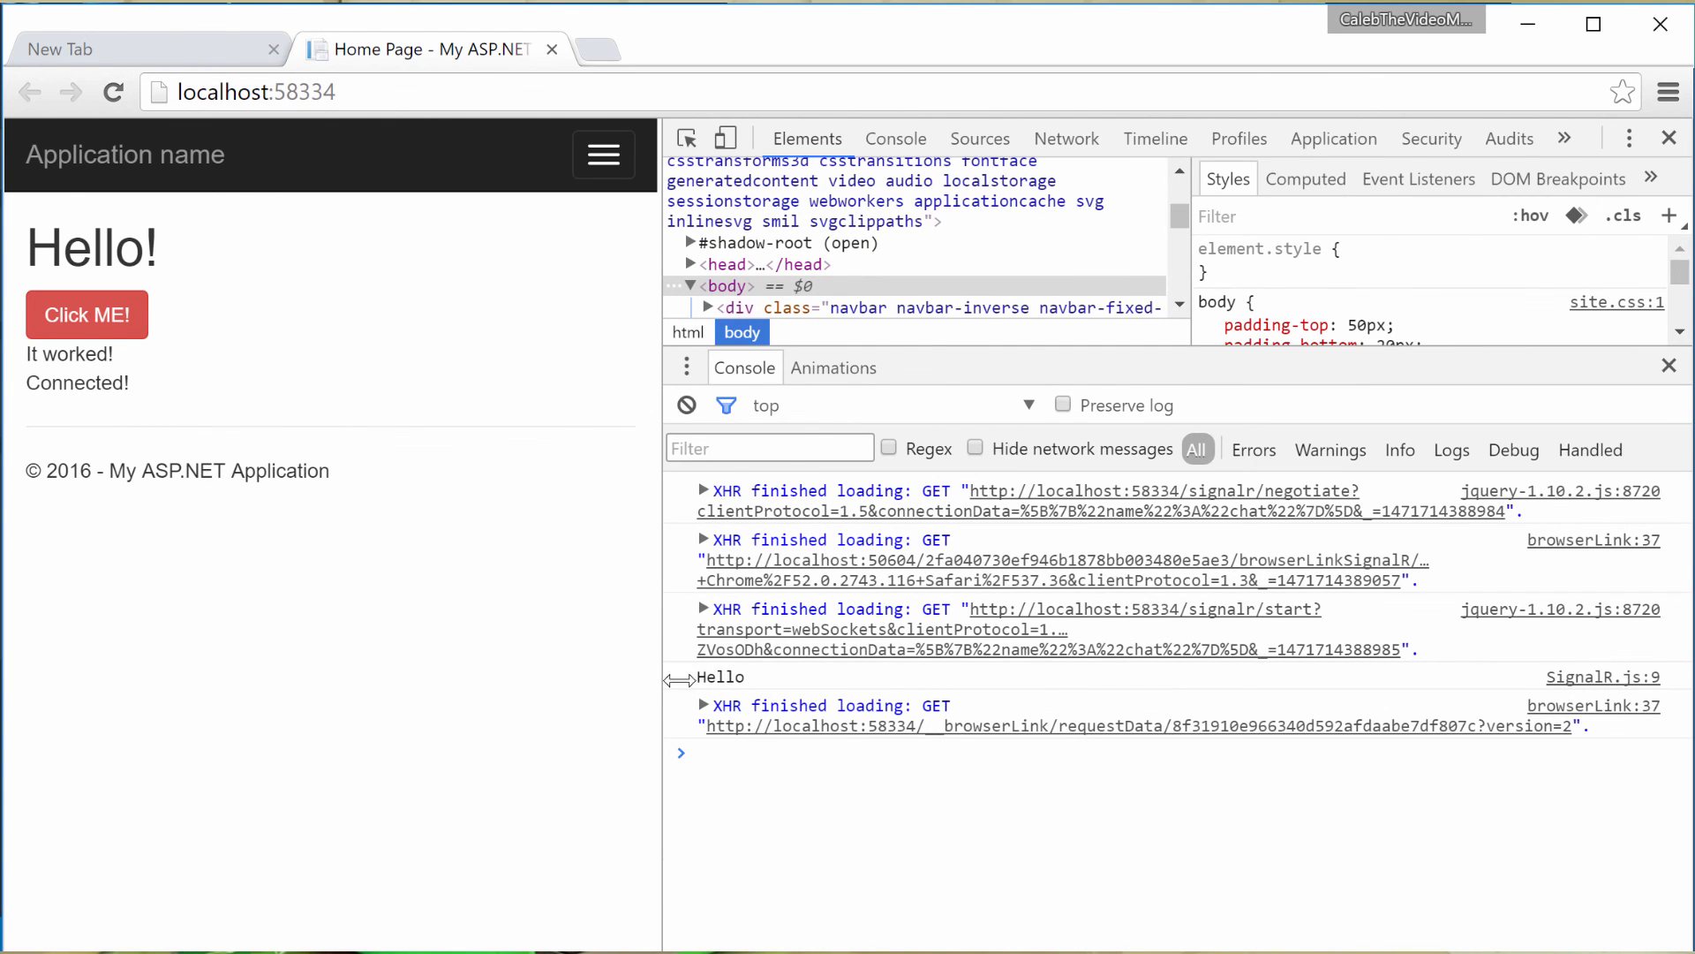
mouse_move(746, 677)
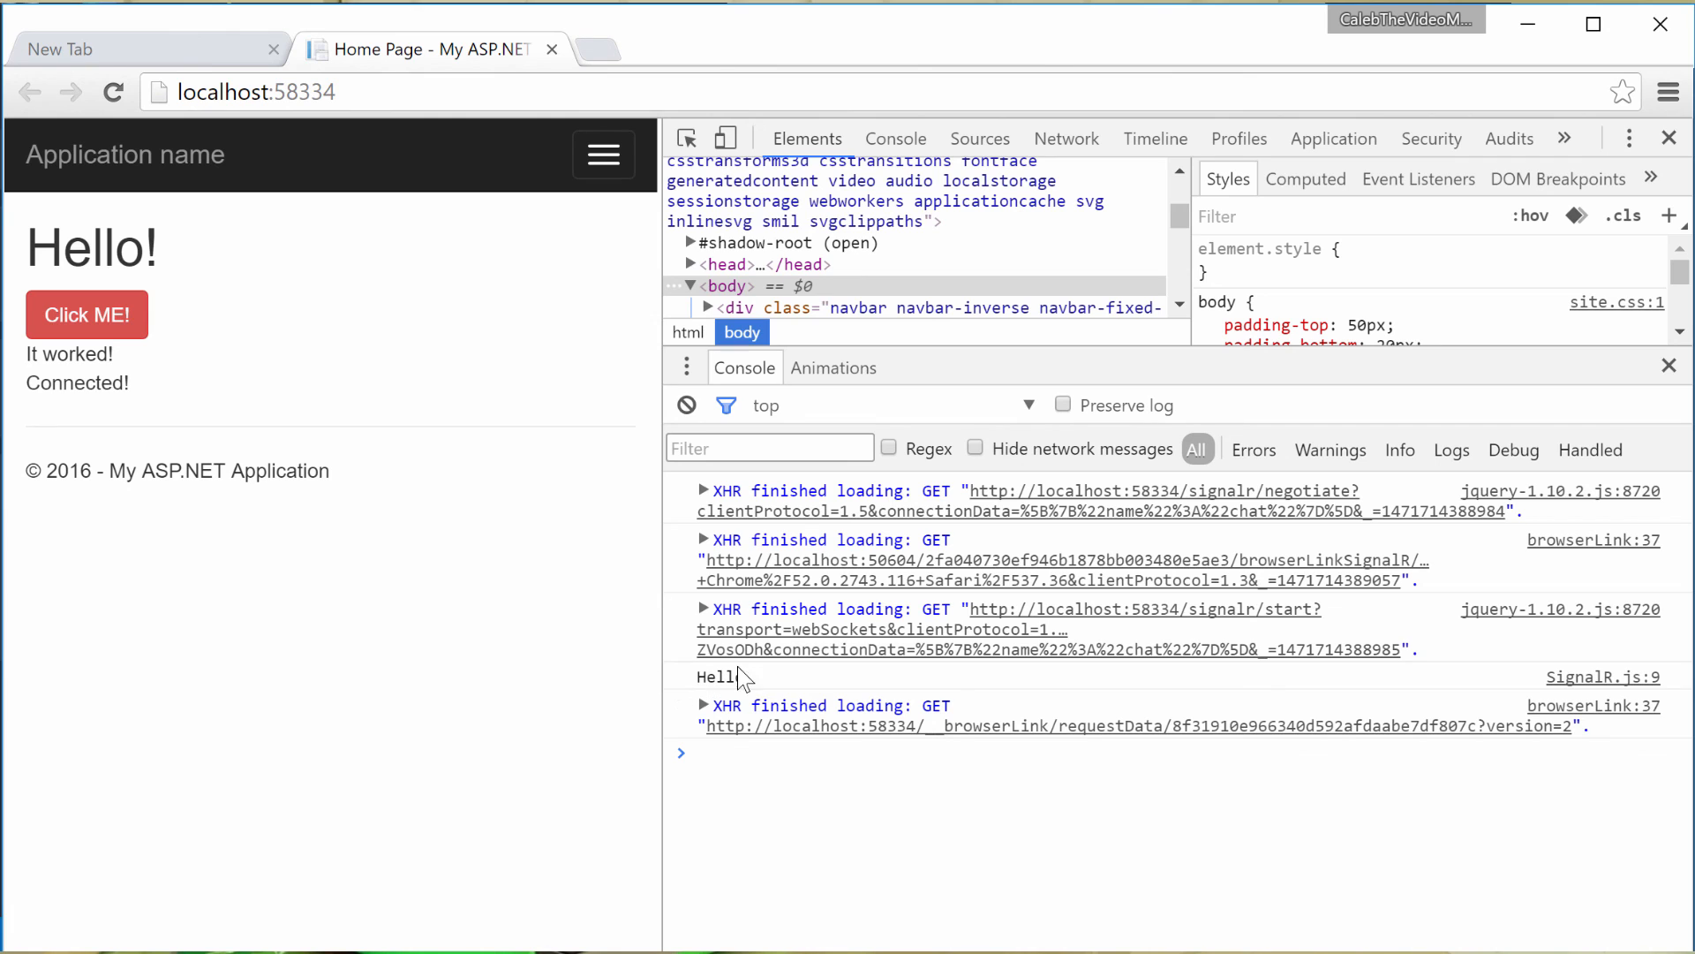
double_click(719, 677)
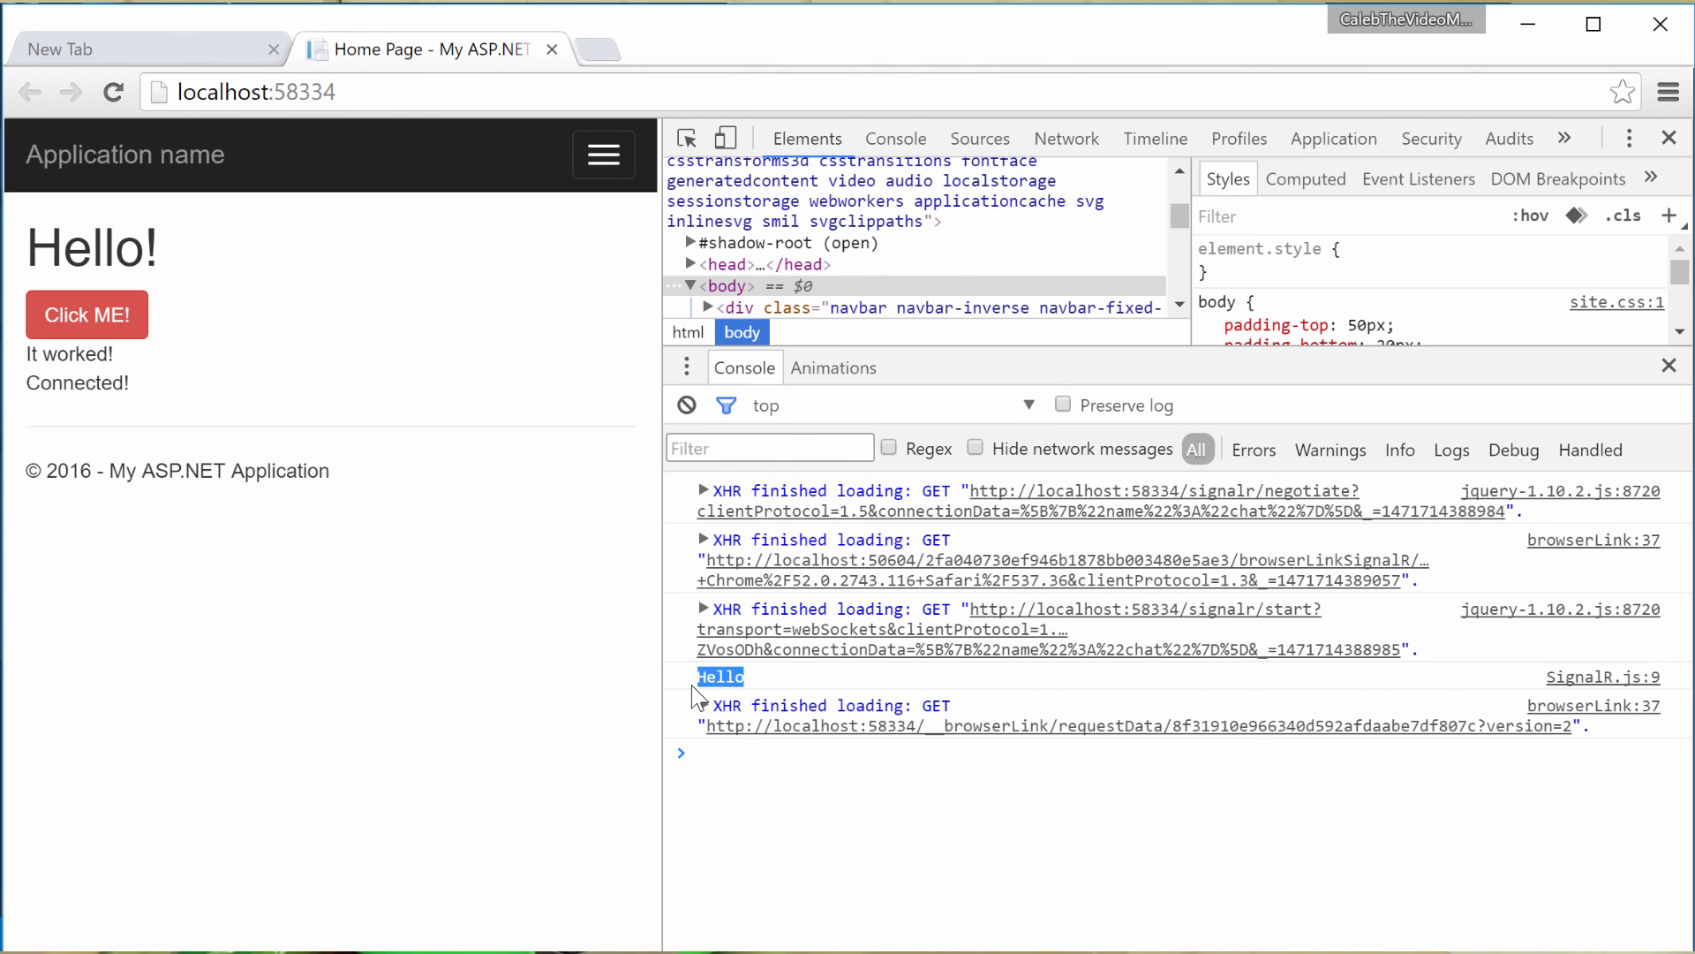